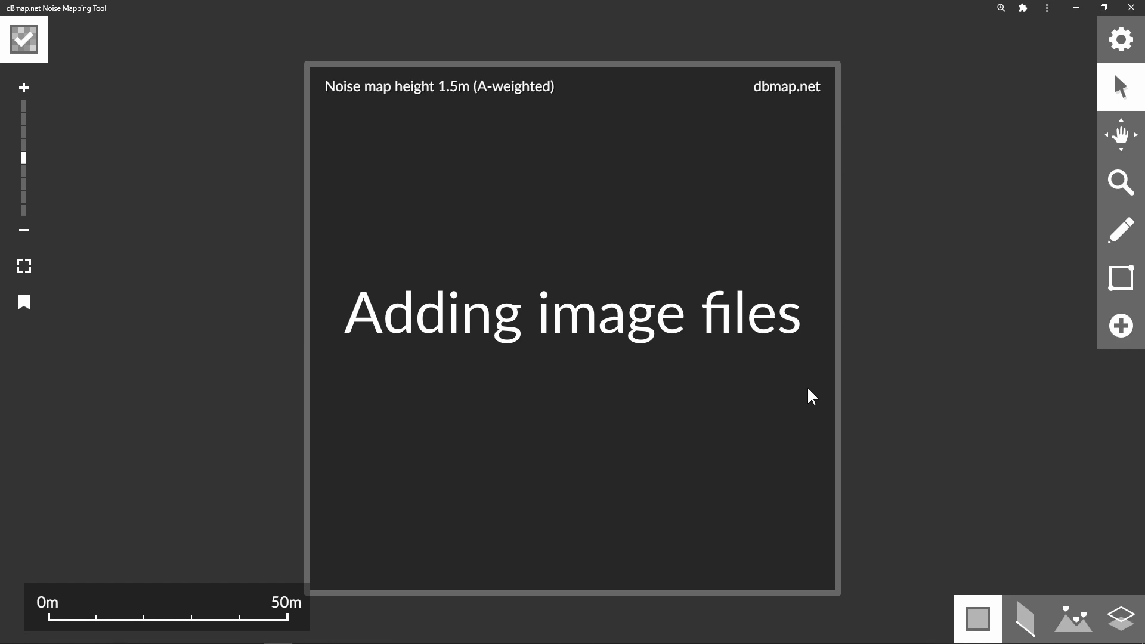
Step: Add a bitmap image object and load map.png into the noise model
{"action": "left_click", "coordinate": [1121, 326]}
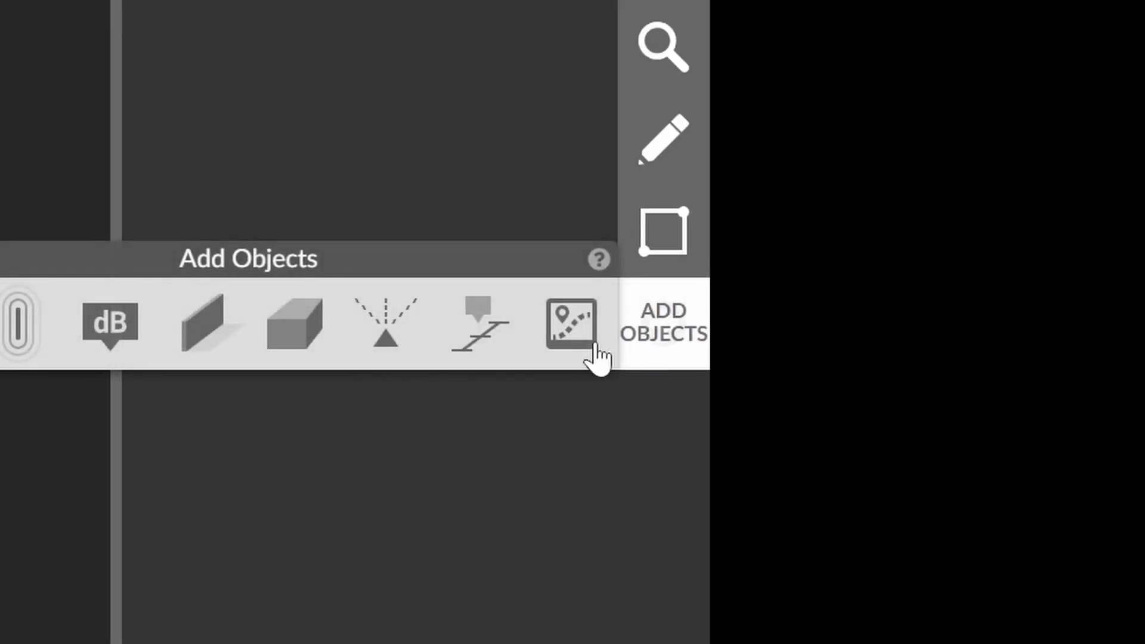
{"action": "left_click", "coordinate": [571, 323]}
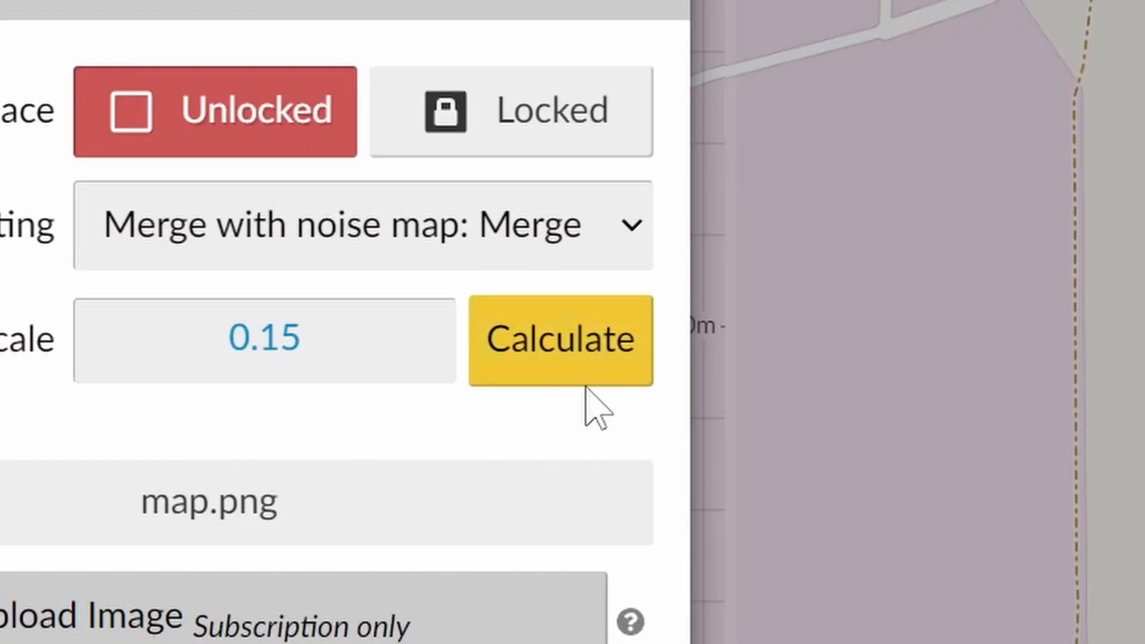
Step: Measure the 90.19 m line over the image and rescale it to a 20 m target length
{"action": "left_click", "coordinate": [559, 340]}
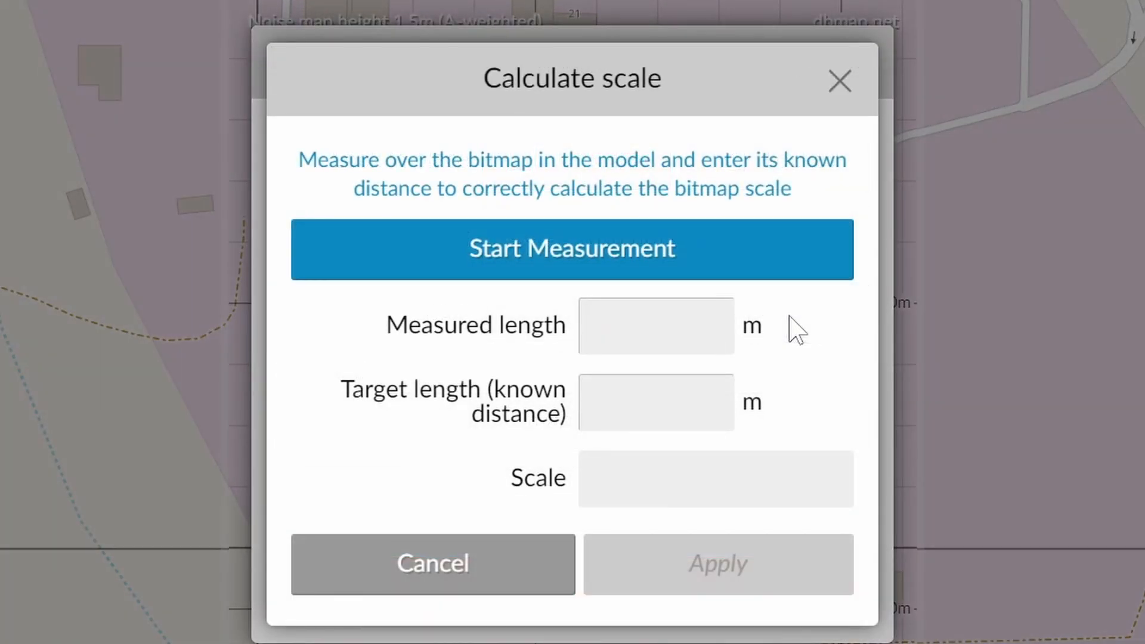
{"action": "left_click", "coordinate": [572, 249]}
{"action": "type", "text": "20"}
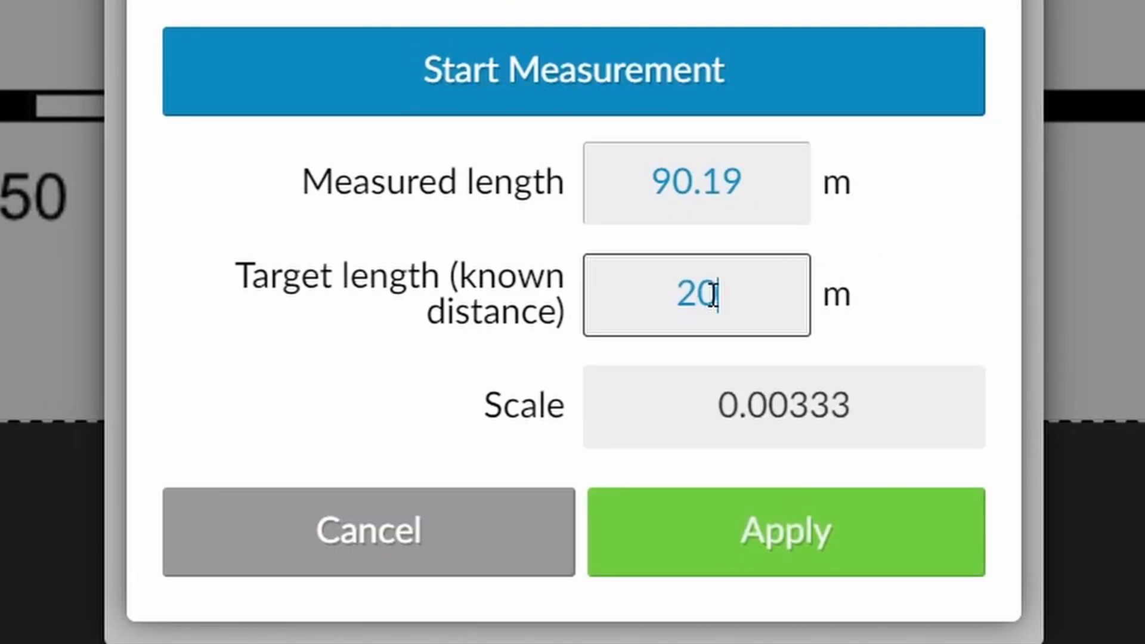
{"action": "left_click", "coordinate": [785, 532]}
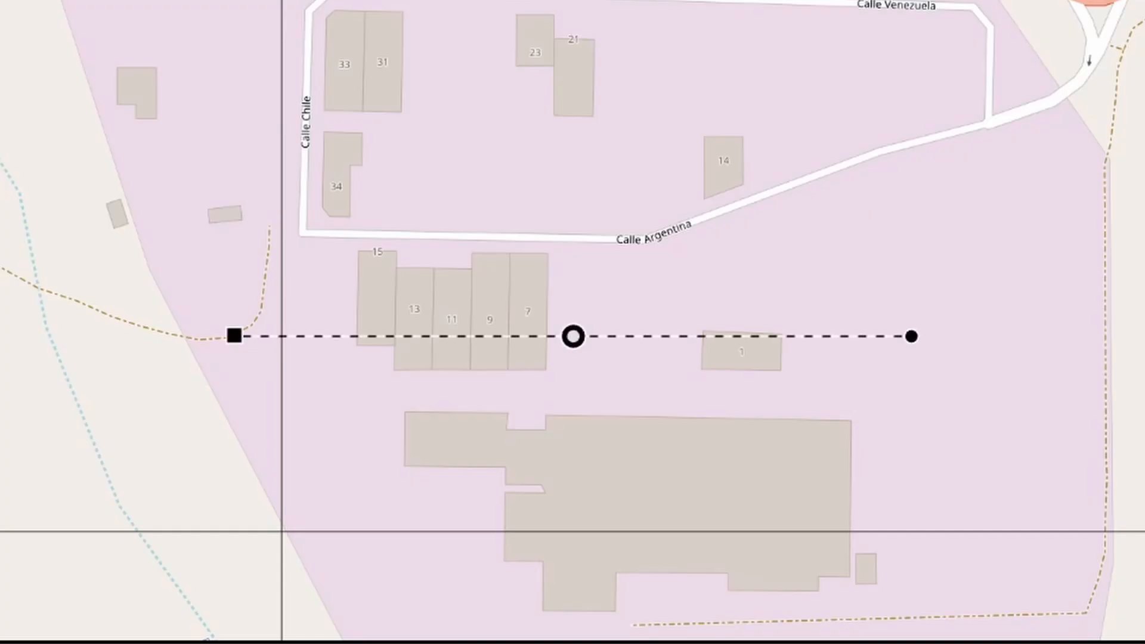
{"action": "mouse_move", "coordinate": [44, 386]}
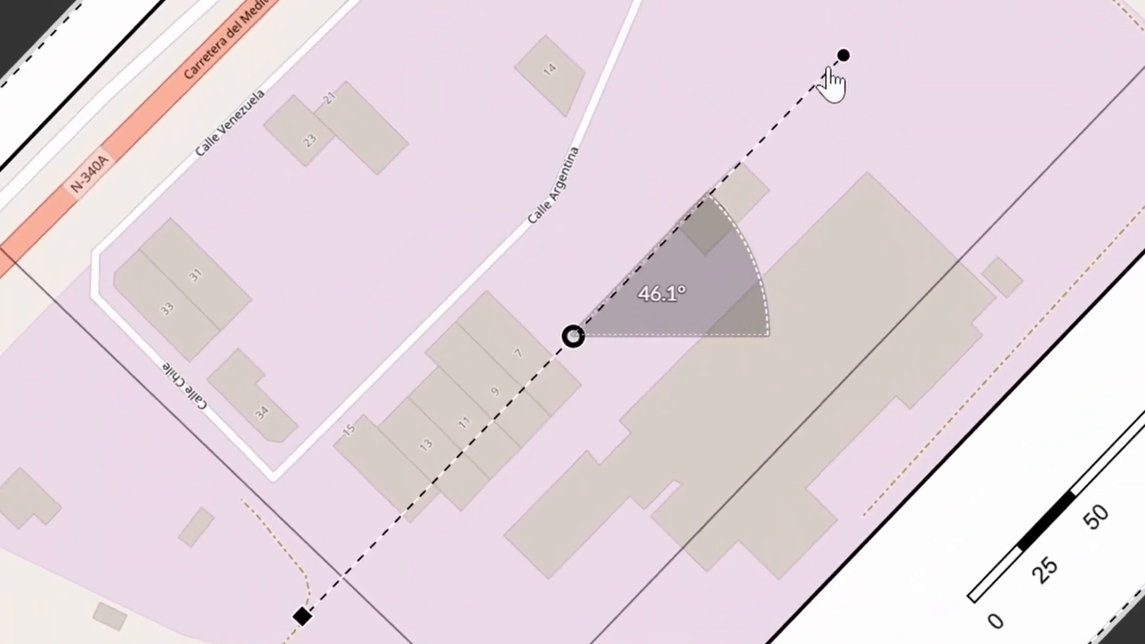
Step: Rotate and resize the street map image using its on-map handles
{"action": "key", "text": "shift"}
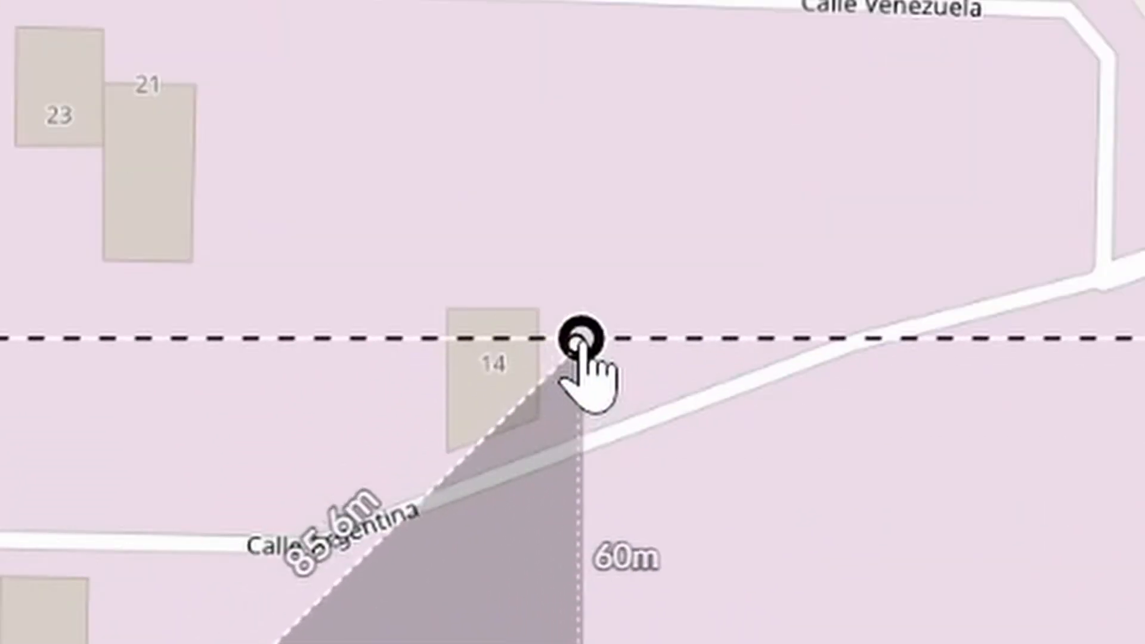
{"action": "scroll", "scroll_direction": "down", "scroll_amount": 3}
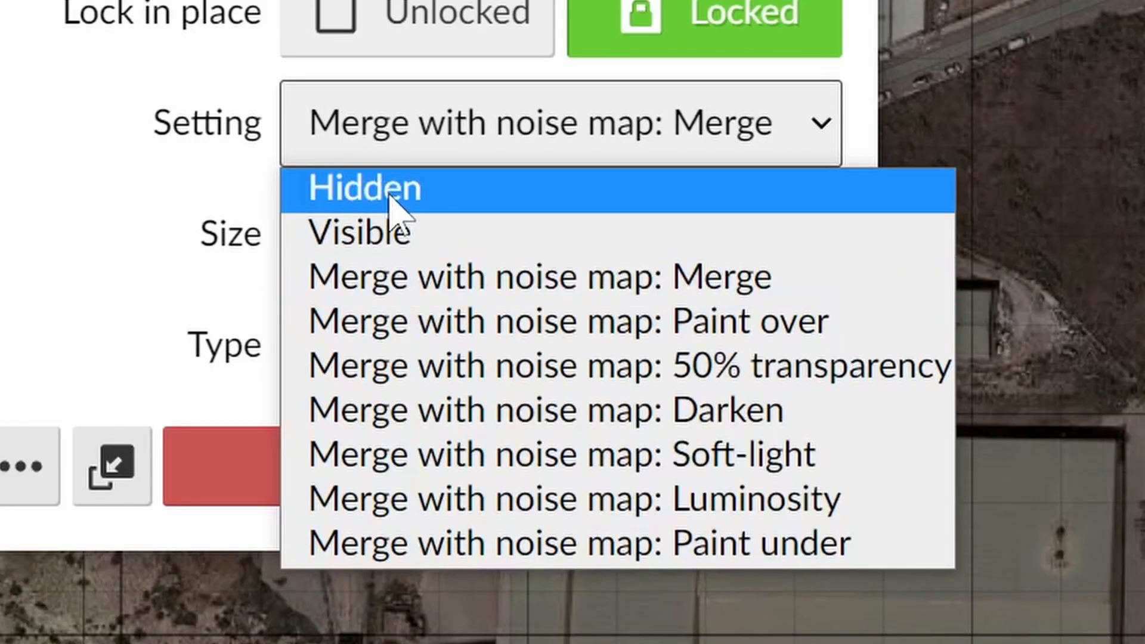
{"action": "mouse_move", "coordinate": [506, 410]}
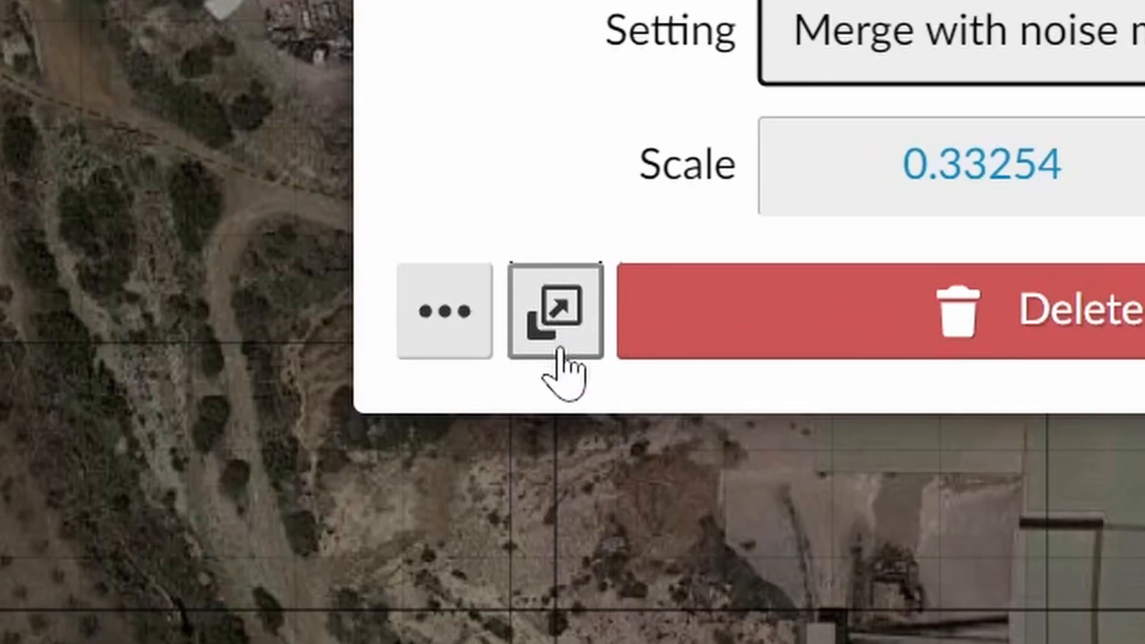
{"action": "mouse_move", "coordinate": [553, 310]}
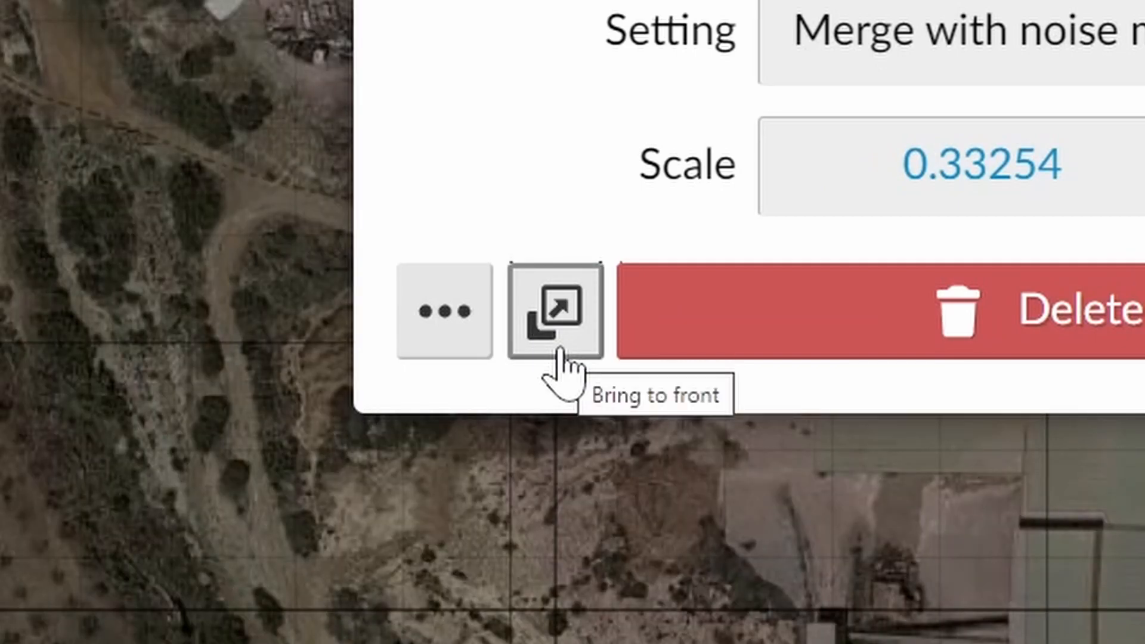
Step: Bring the locked, merged aerial photo in front of the other images
{"action": "left_click", "coordinate": [553, 311]}
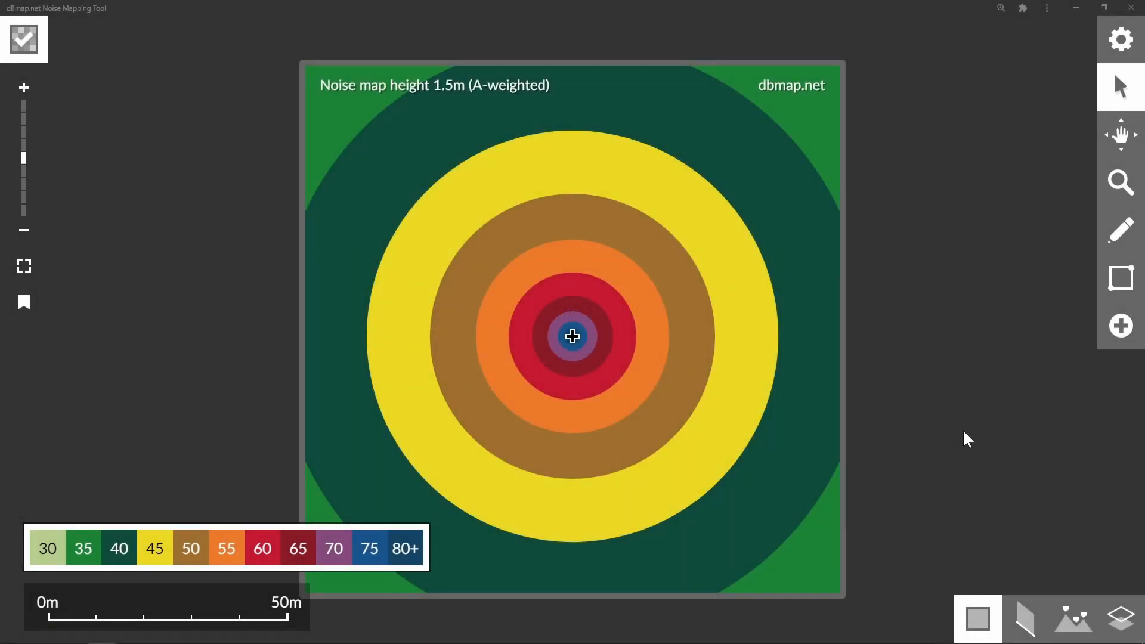
Step: Load the Old scheme preset in the noise colour scheme editor
{"action": "left_click", "coordinate": [1121, 38]}
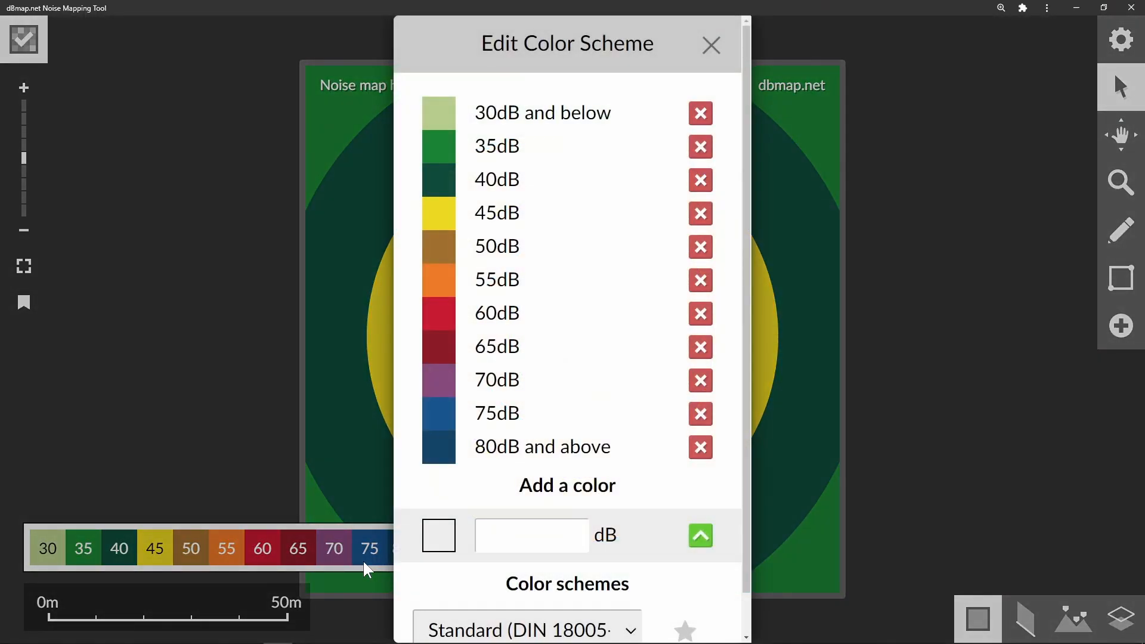
{"action": "left_click", "coordinate": [526, 629]}
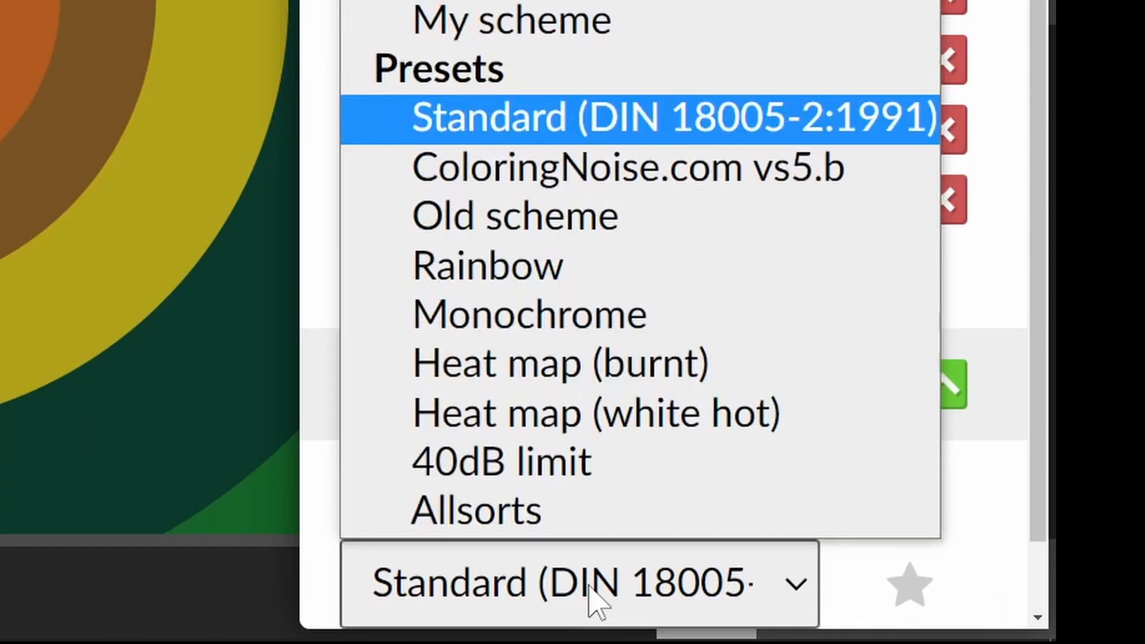
{"action": "left_click", "coordinate": [629, 167]}
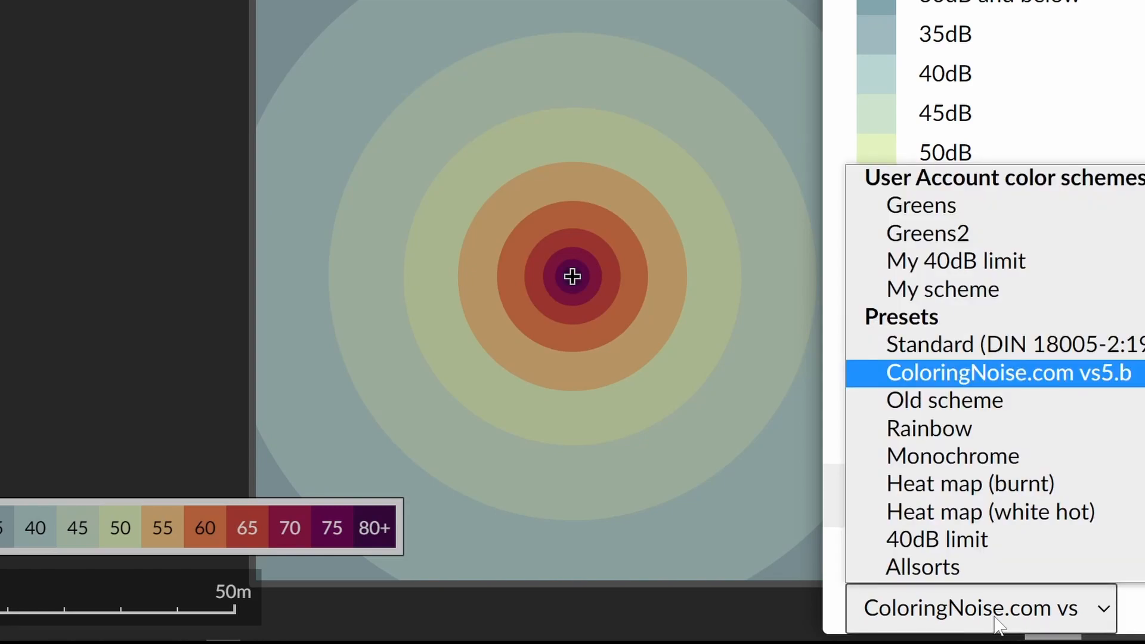
{"action": "left_click", "coordinate": [945, 400]}
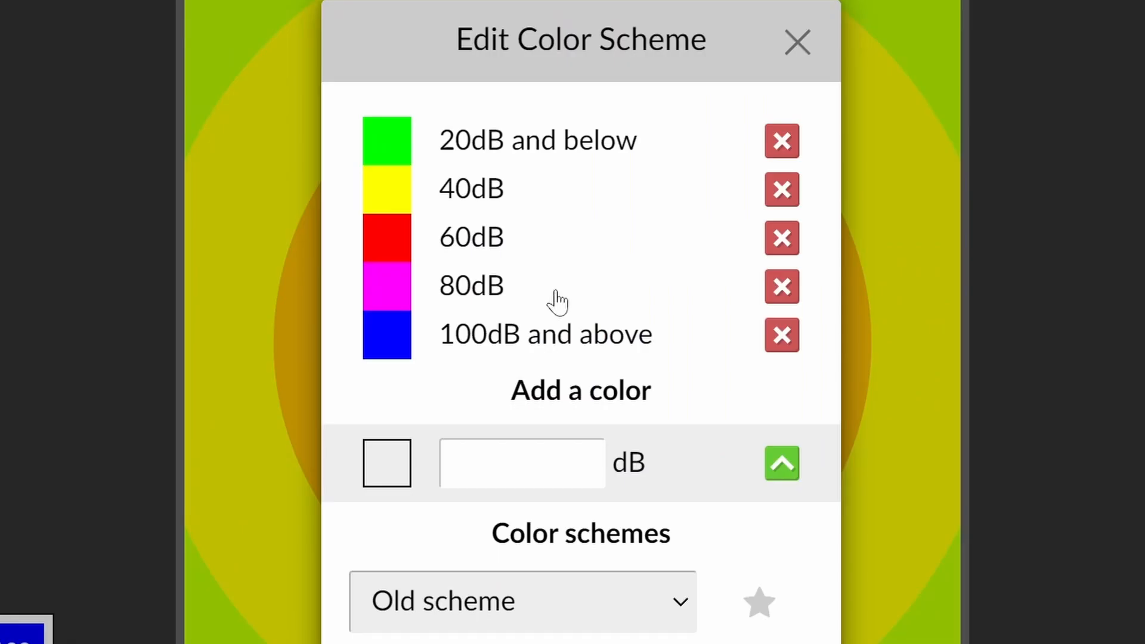
Step: Add a cyan 90 dB band to the colour scheme
{"action": "left_click", "coordinate": [386, 463]}
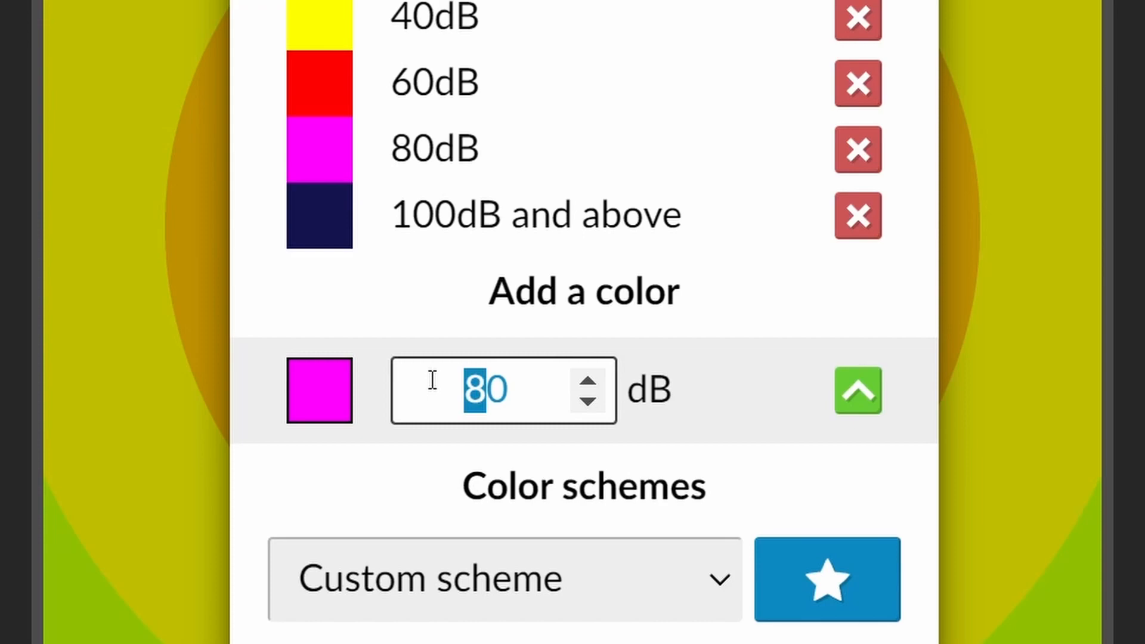
{"action": "left_click", "coordinate": [318, 390]}
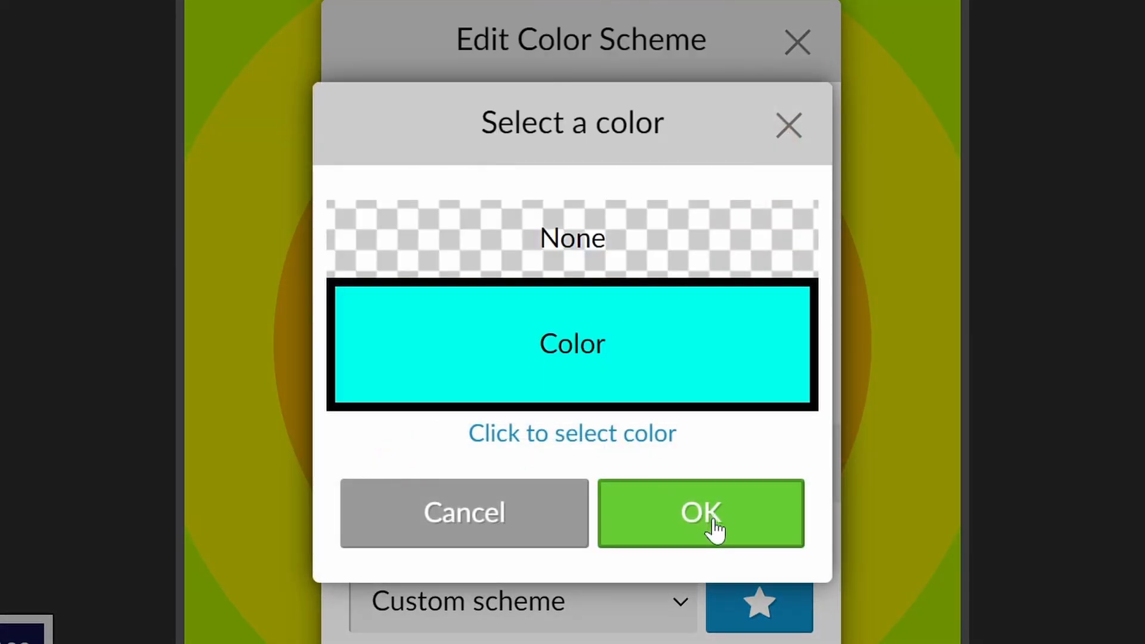
{"action": "left_click", "coordinate": [701, 512]}
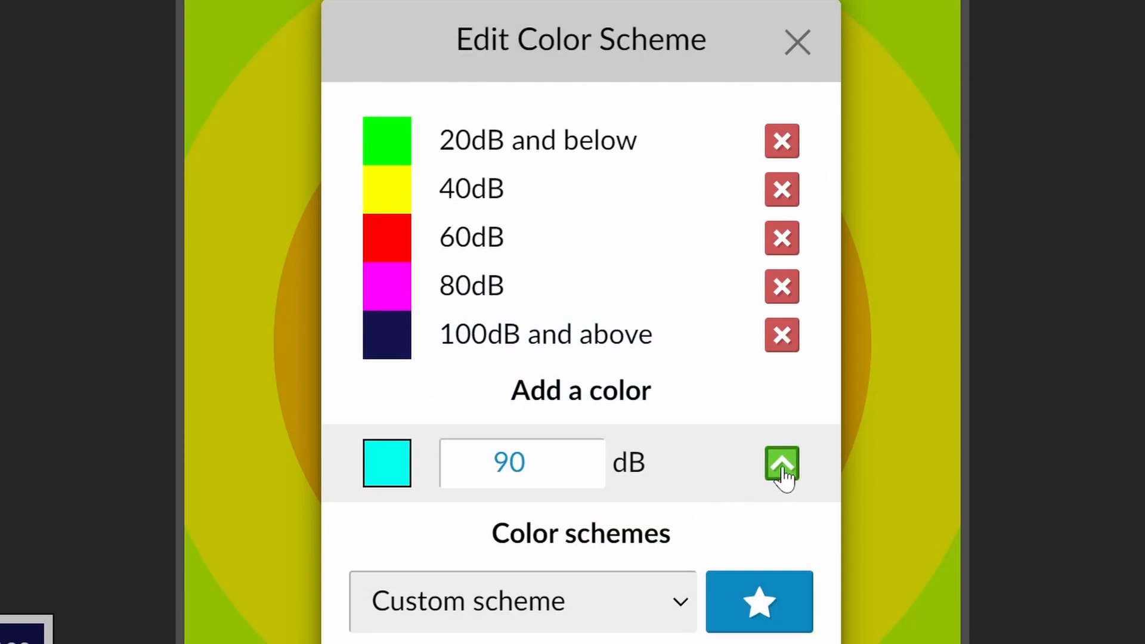
{"action": "left_click", "coordinate": [781, 463]}
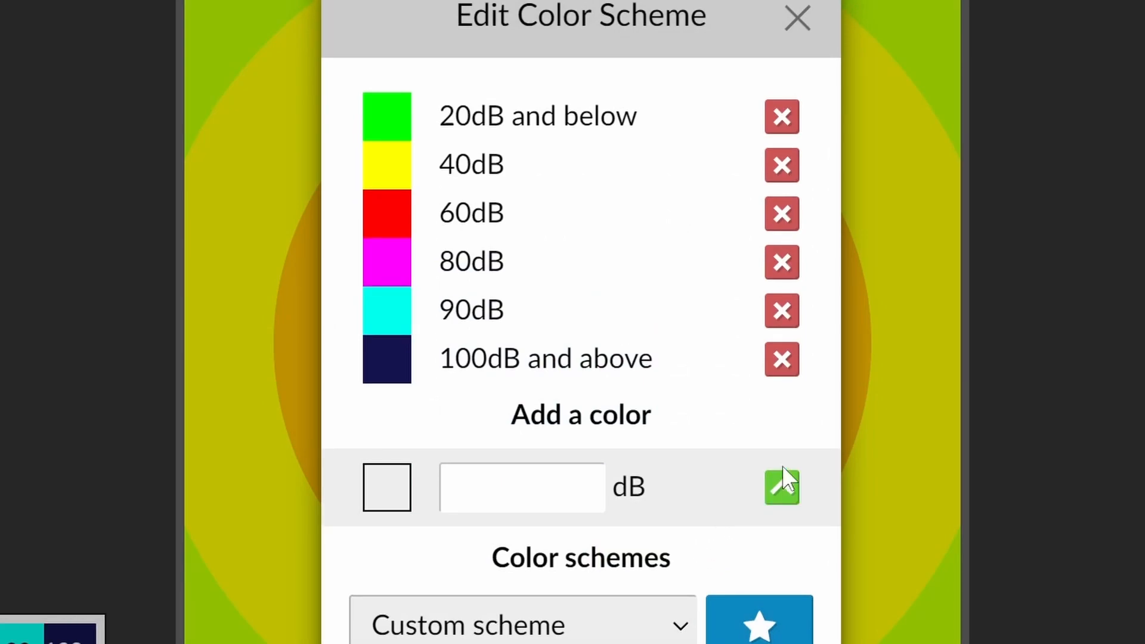
Step: Save the custom colour scheme as My scheme
{"action": "scroll", "scroll_direction": "down", "scroll_amount": 3}
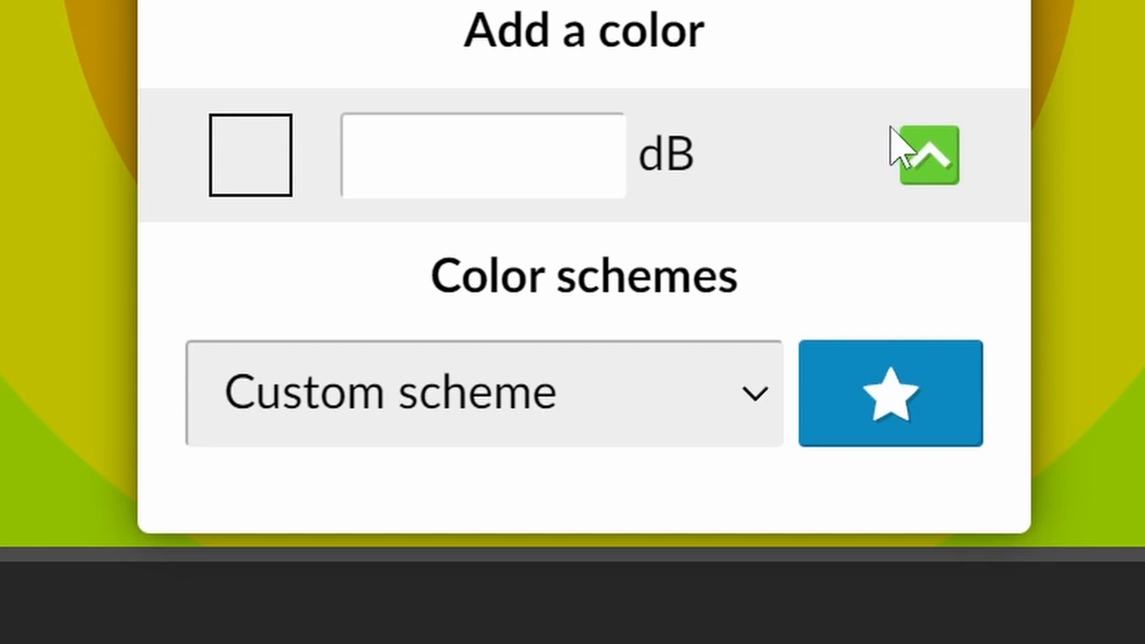
{"action": "left_click", "coordinate": [890, 395]}
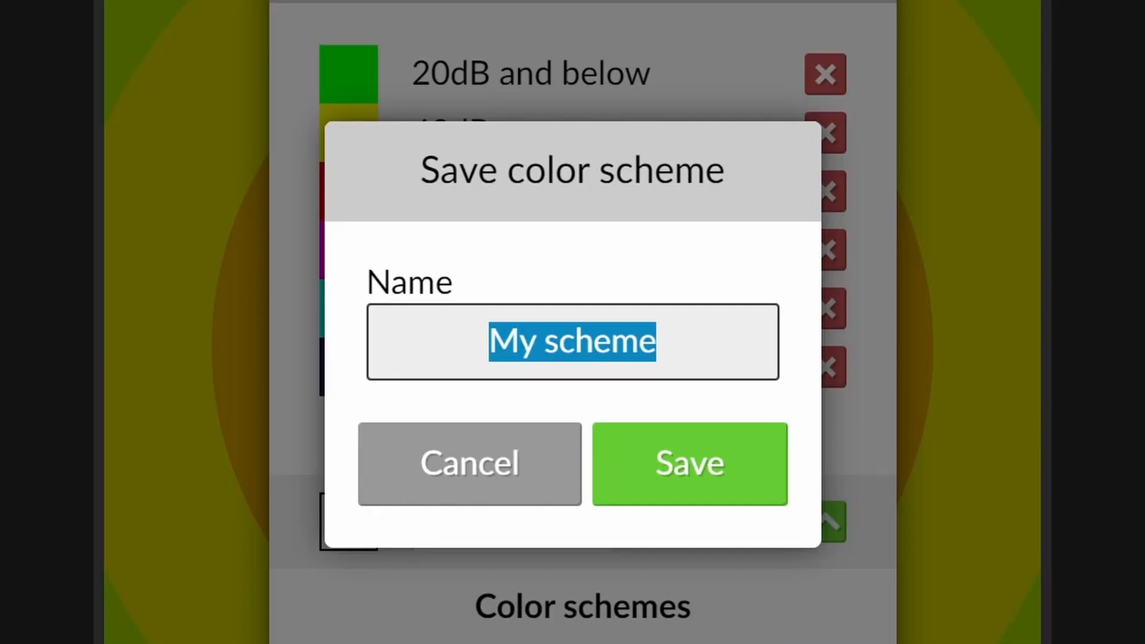
{"action": "left_click", "coordinate": [688, 463]}
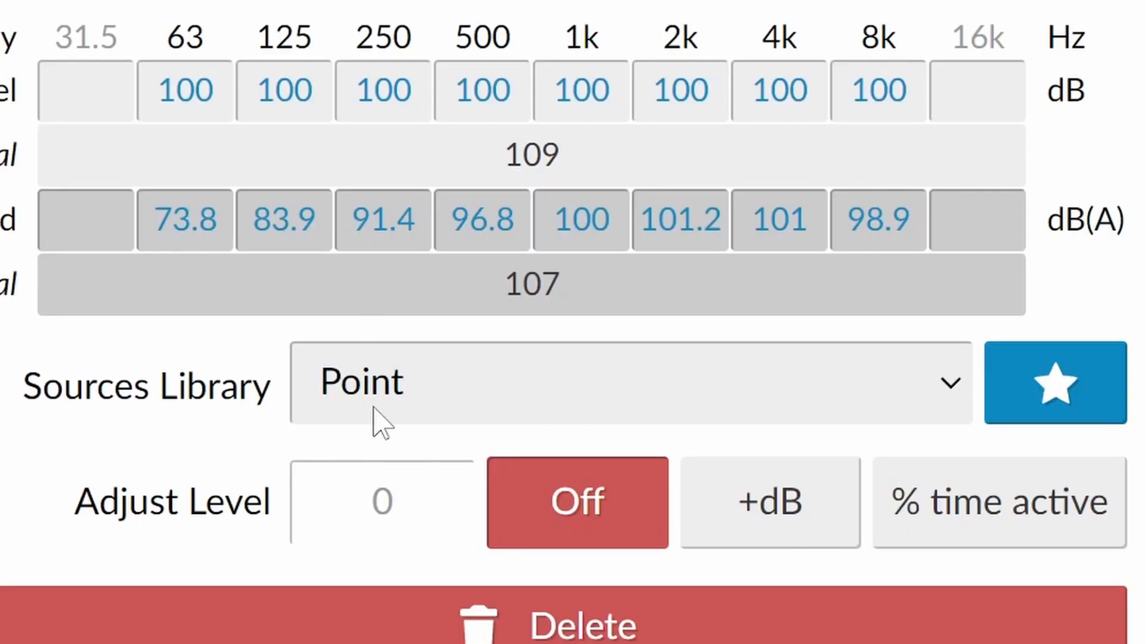
Step: Save the point source's 100 dB octave levels to the library as Point Levels
{"action": "left_click", "coordinate": [1053, 383]}
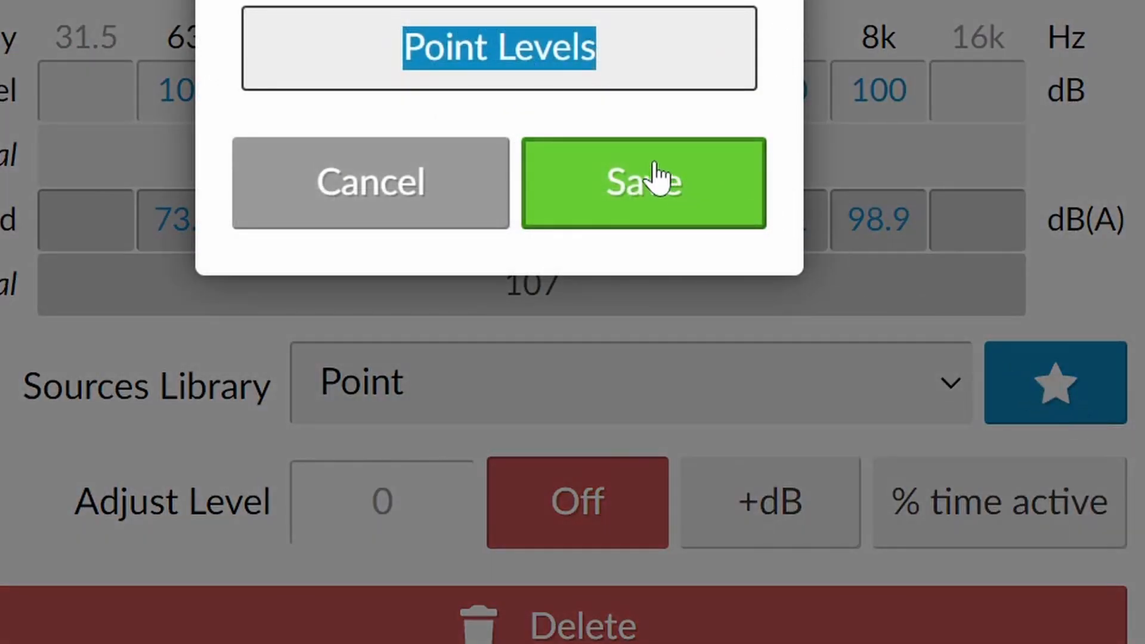
{"action": "left_click", "coordinate": [643, 183]}
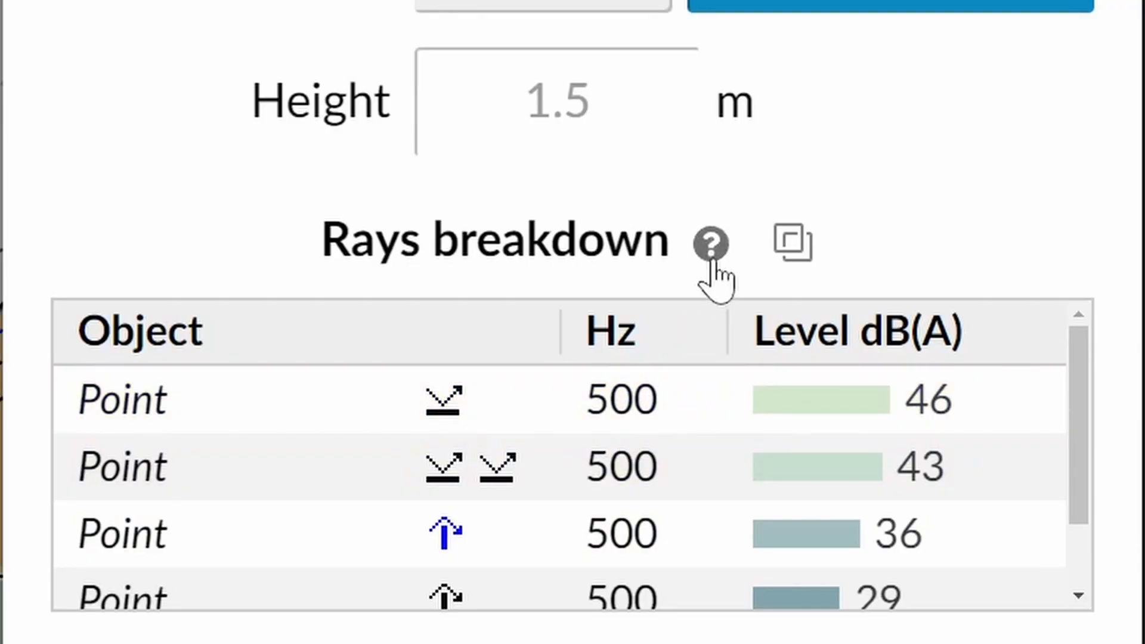
Step: Read the help page on the receiver's rays breakdown, then close it
{"action": "left_click", "coordinate": [709, 242]}
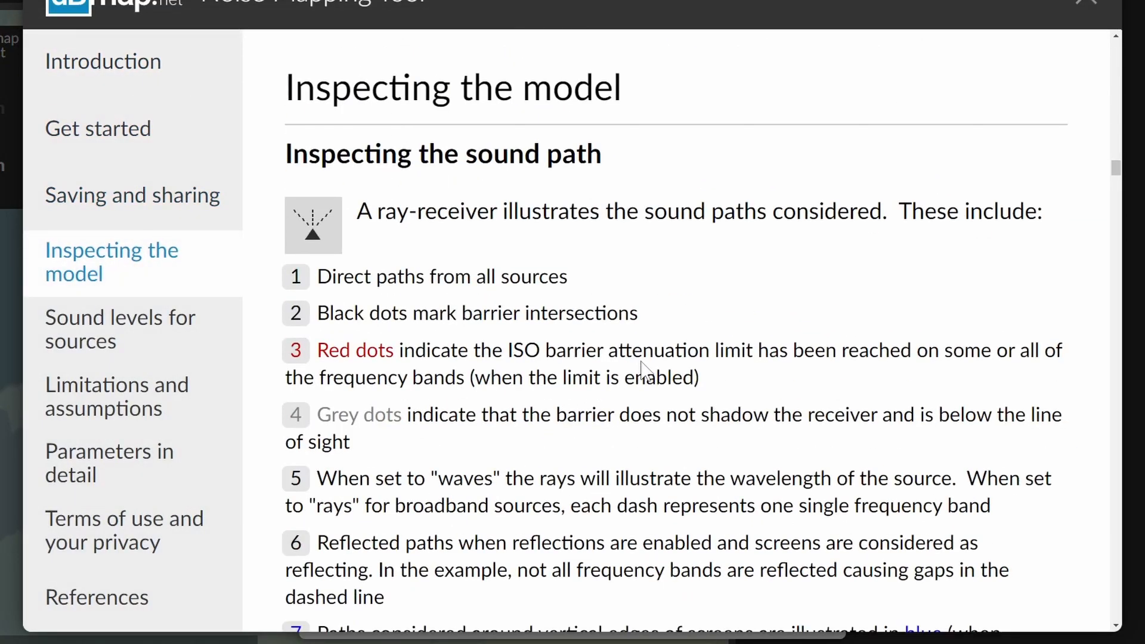
{"action": "left_click", "coordinate": [1088, 6]}
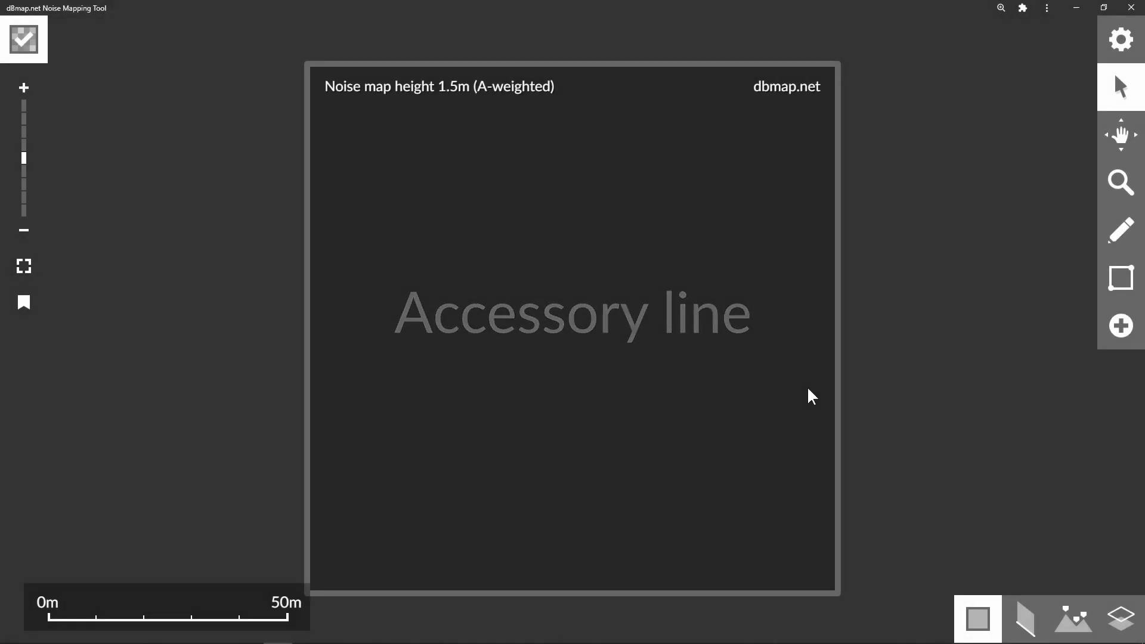
Step: Draw a magenta accessory line about 85.5 m long across the site
{"action": "left_click", "coordinate": [1121, 325]}
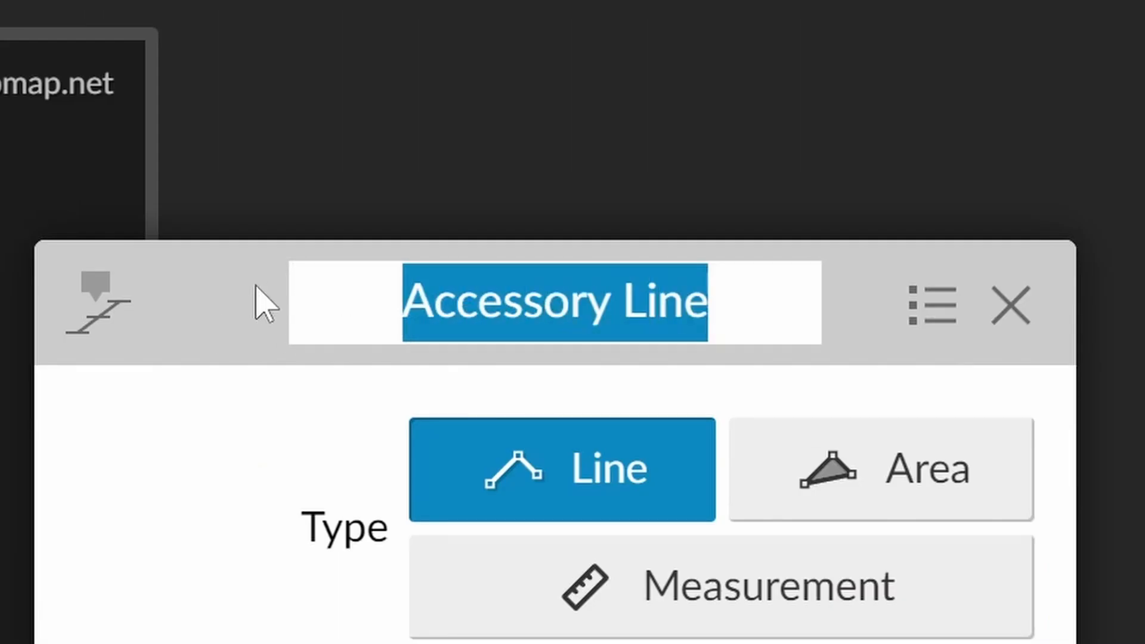
{"action": "scroll", "scroll_direction": "down", "scroll_amount": 3}
{"action": "type", "text": "Site area"}
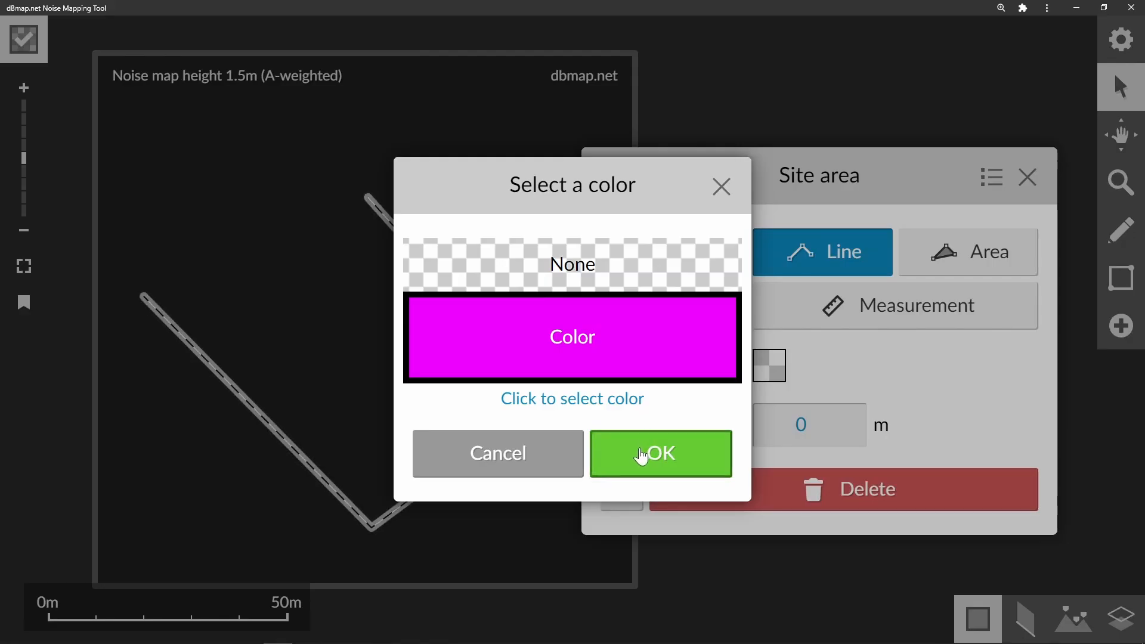
{"action": "left_click", "coordinate": [658, 453]}
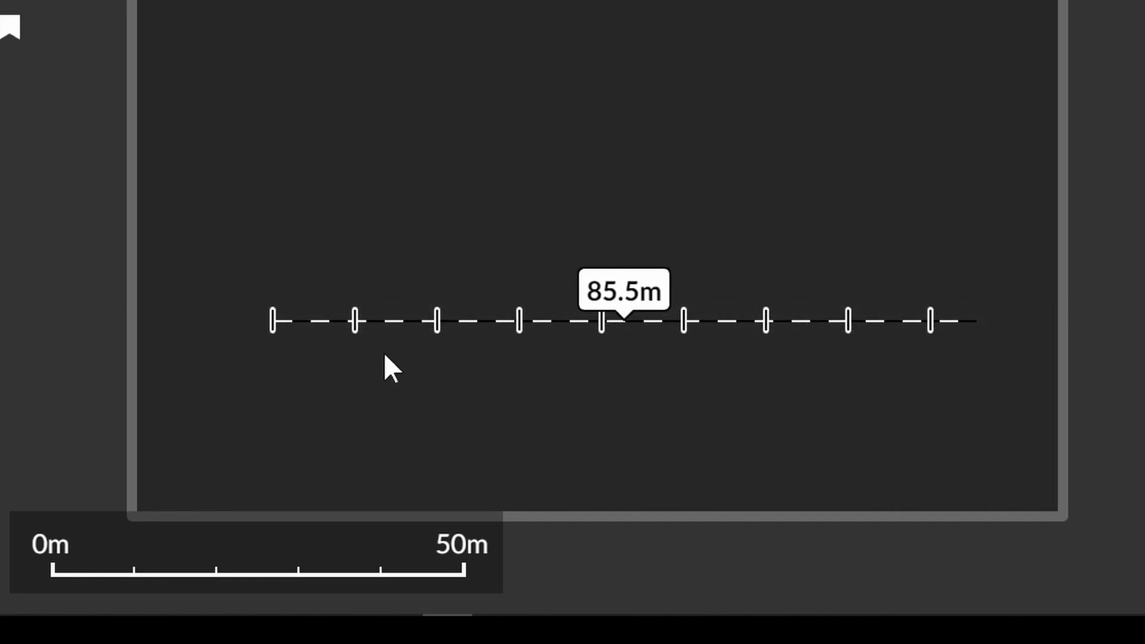
{"action": "mouse_move", "coordinate": [79, 597]}
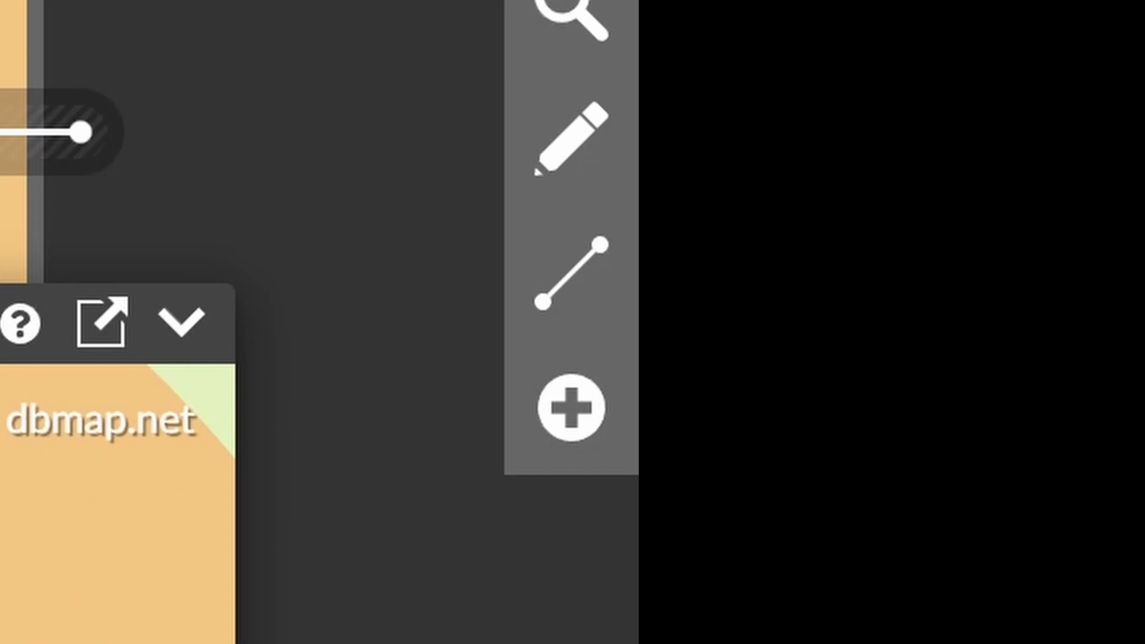
Step: Expand the cross-section along the line and swap it into the main view
{"action": "left_click", "coordinate": [568, 271]}
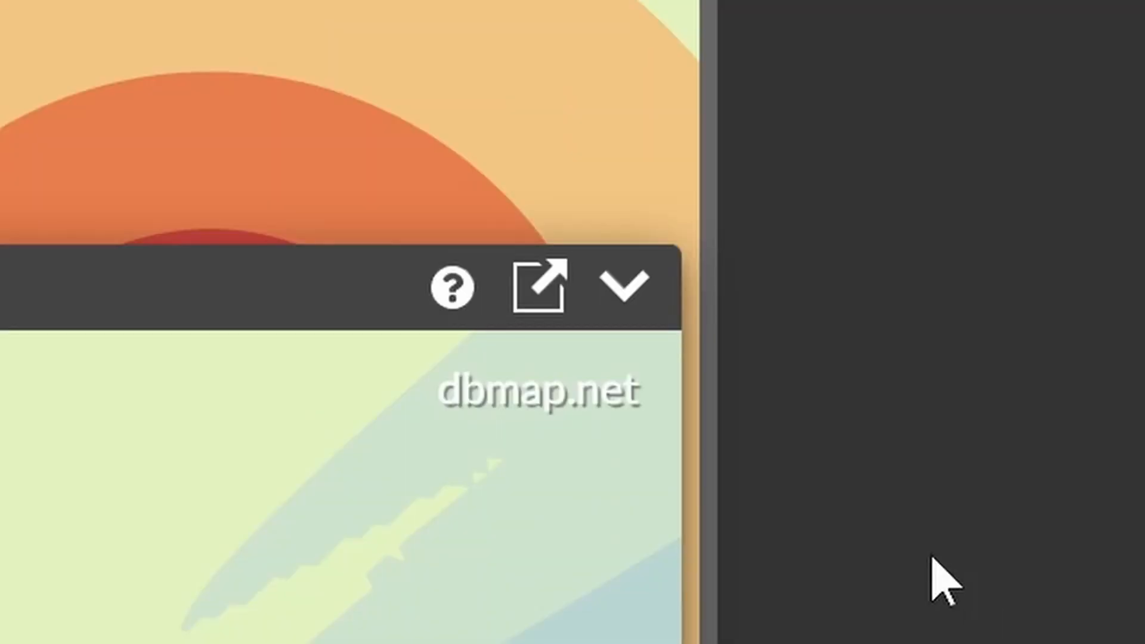
{"action": "left_click", "coordinate": [624, 286]}
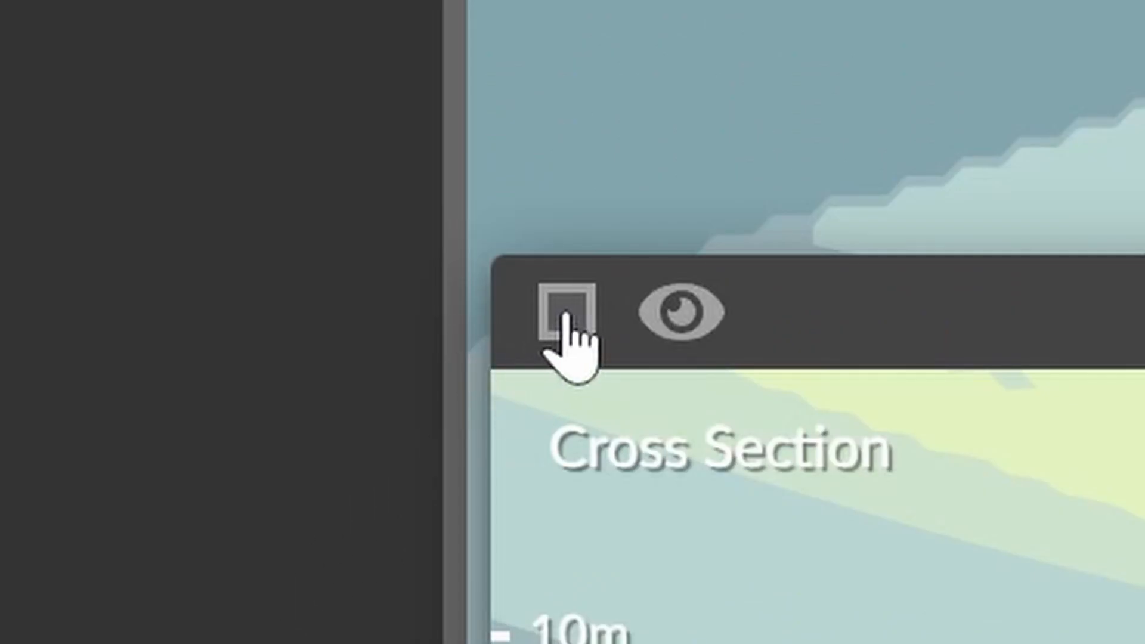
{"action": "left_click", "coordinate": [566, 310]}
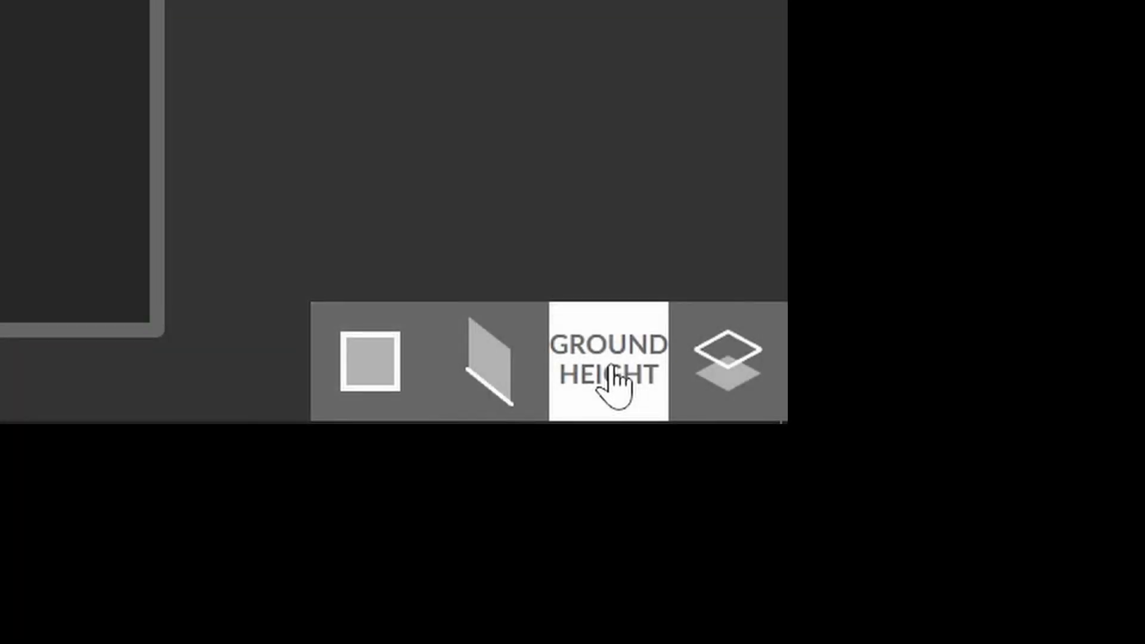
Step: Show ground heights and add a height line rising to 10 m beside the building
{"action": "left_click", "coordinate": [606, 361]}
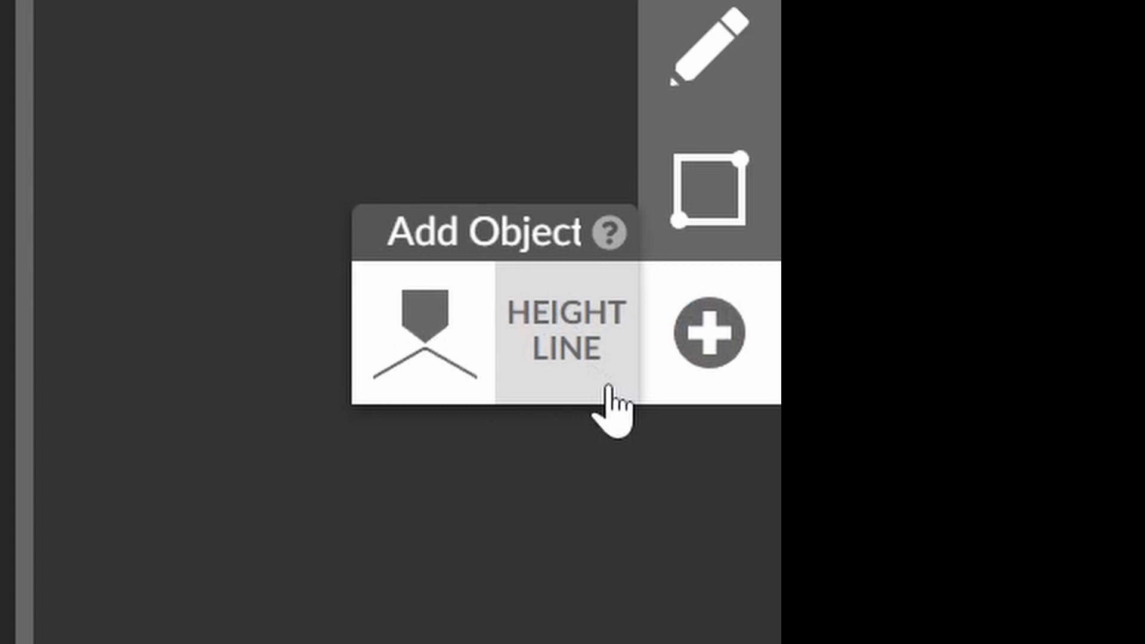
{"action": "left_click", "coordinate": [565, 333]}
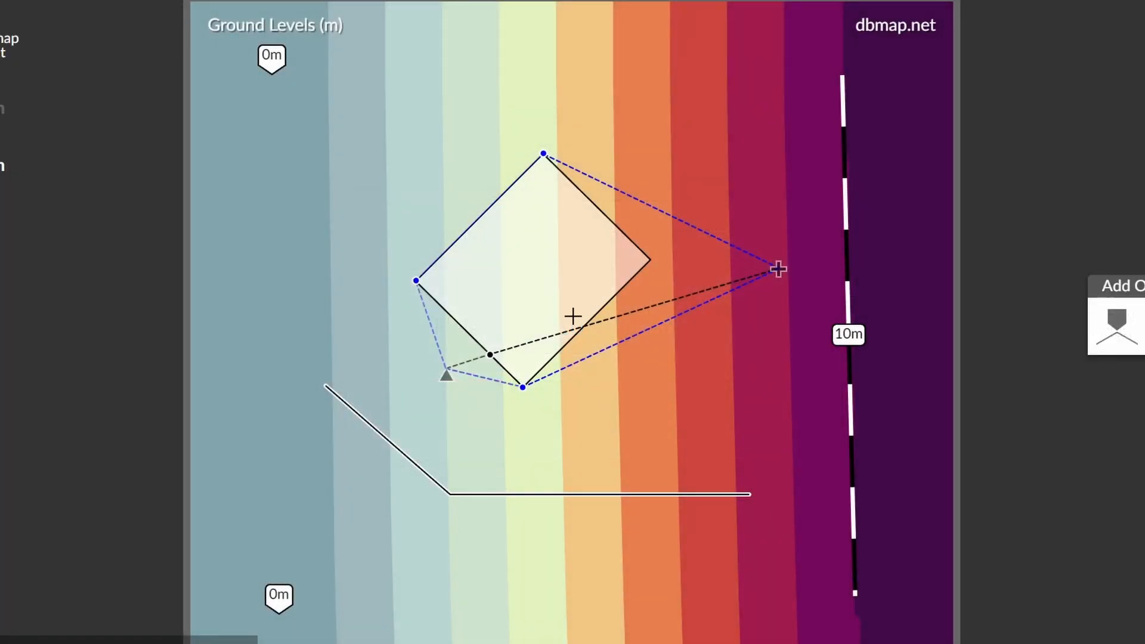
{"action": "scroll", "scroll_direction": "up", "scroll_amount": 3}
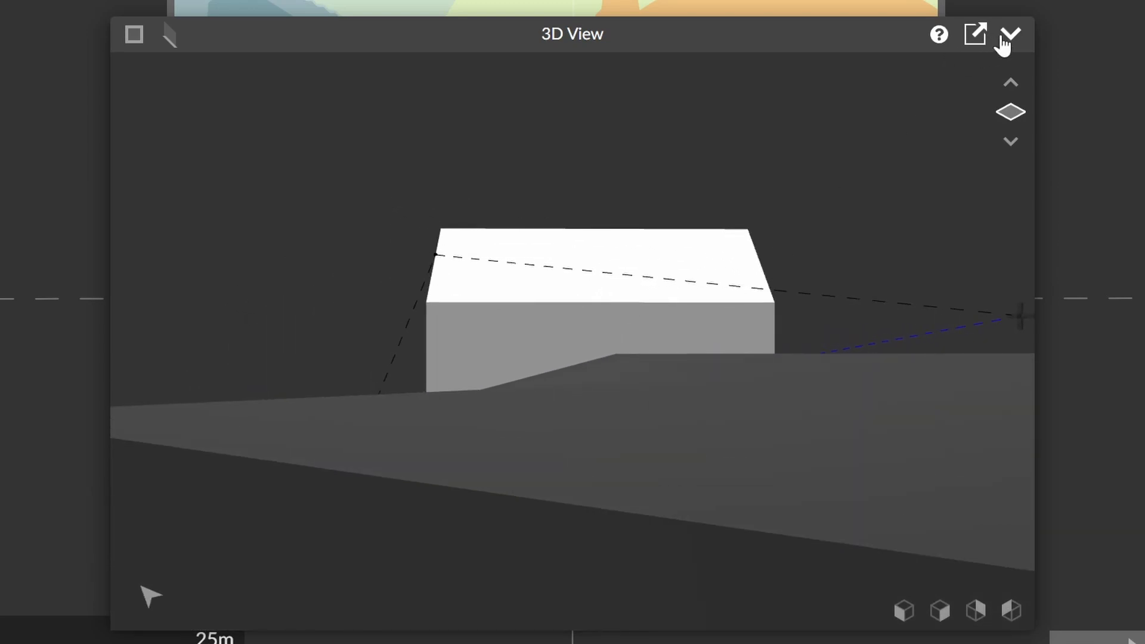
Step: Reopen the 3D View and inspect the building, barrier and sloping ground from preset cube angles
{"action": "left_click", "coordinate": [1010, 34]}
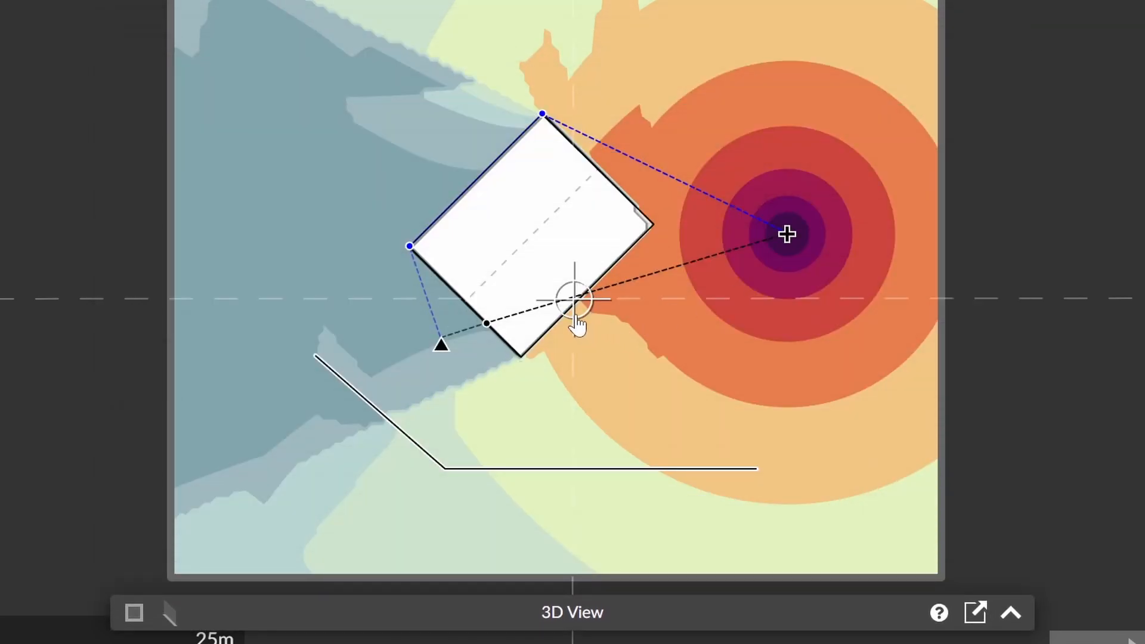
{"action": "mouse_move", "coordinate": [787, 234]}
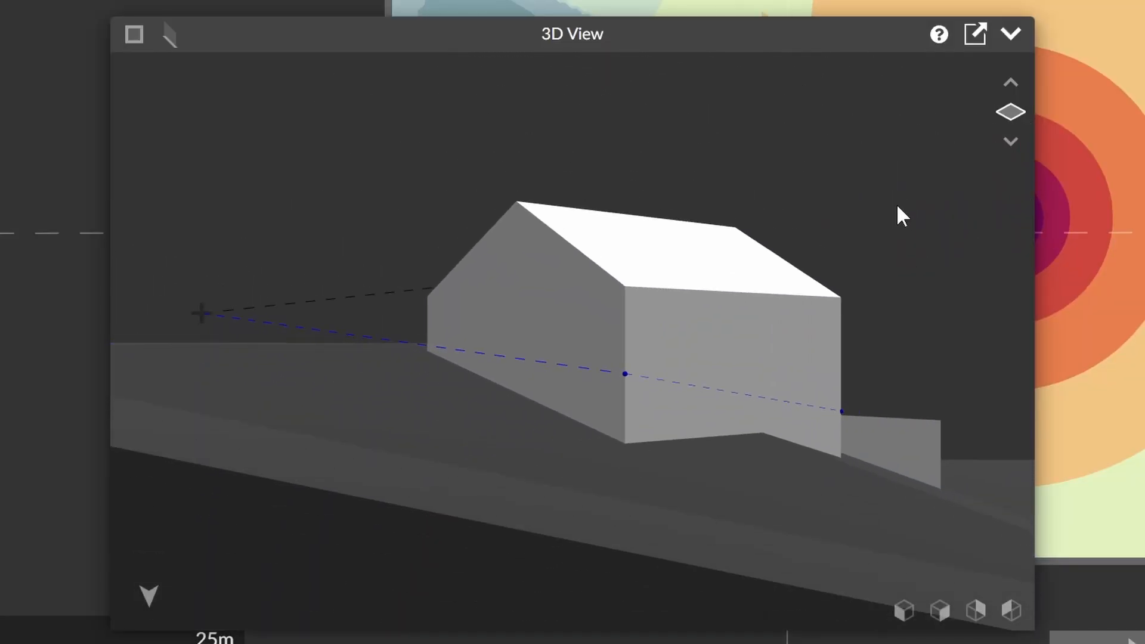
{"action": "left_click", "coordinate": [1011, 82]}
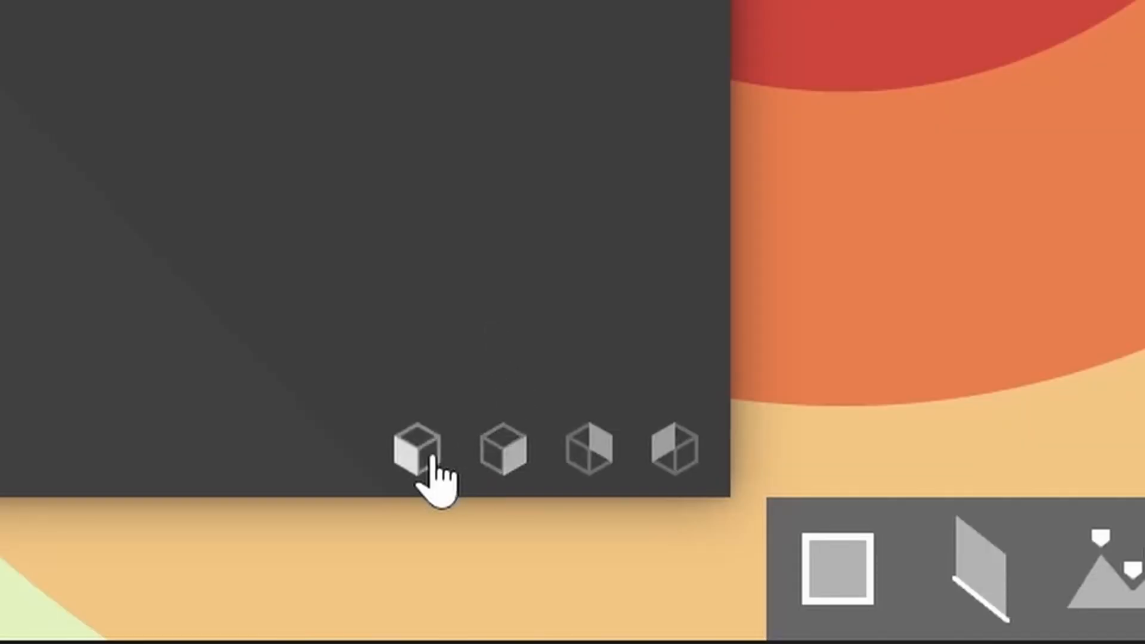
{"action": "left_click", "coordinate": [413, 453]}
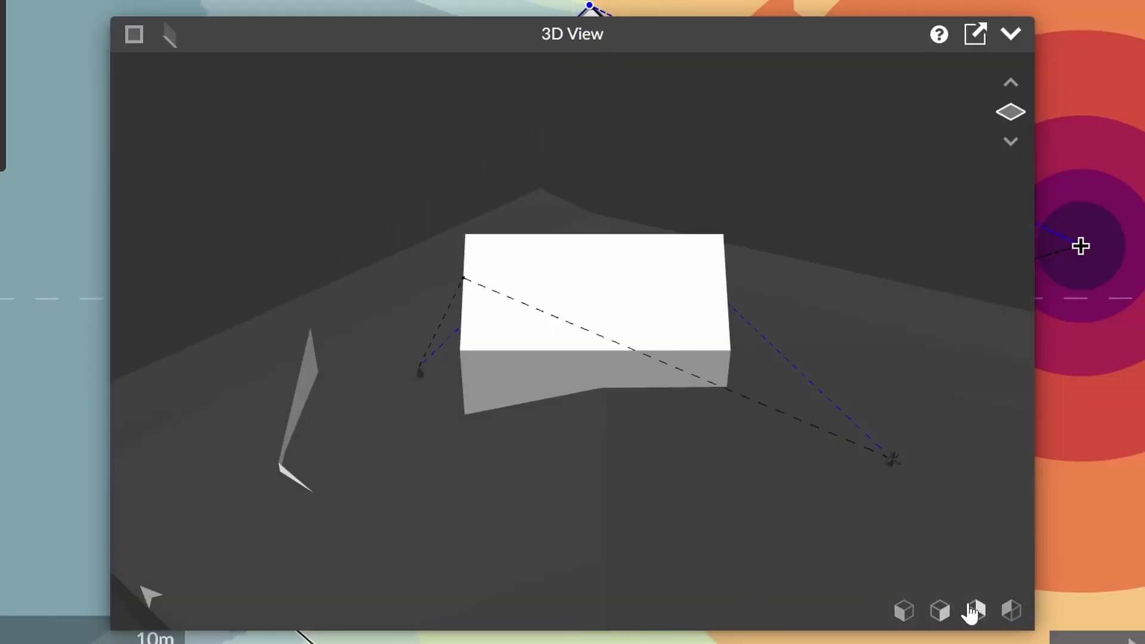
{"action": "left_click", "coordinate": [1010, 612]}
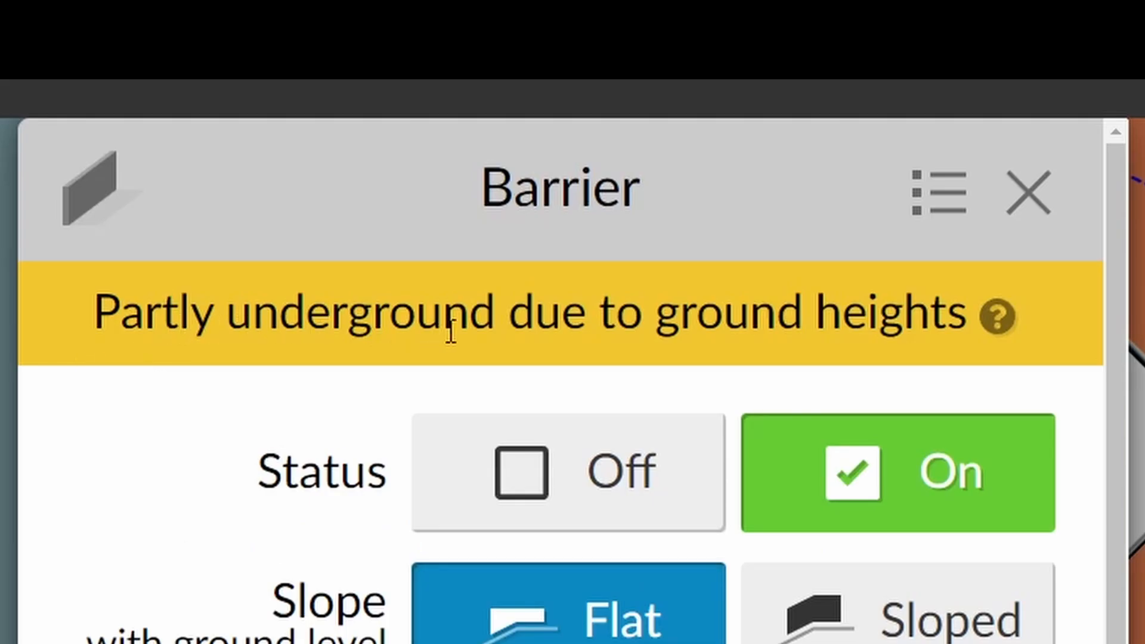
Step: Set the 4 m barrier's Slope with ground level property to Sloped
{"action": "left_click", "coordinate": [1028, 192]}
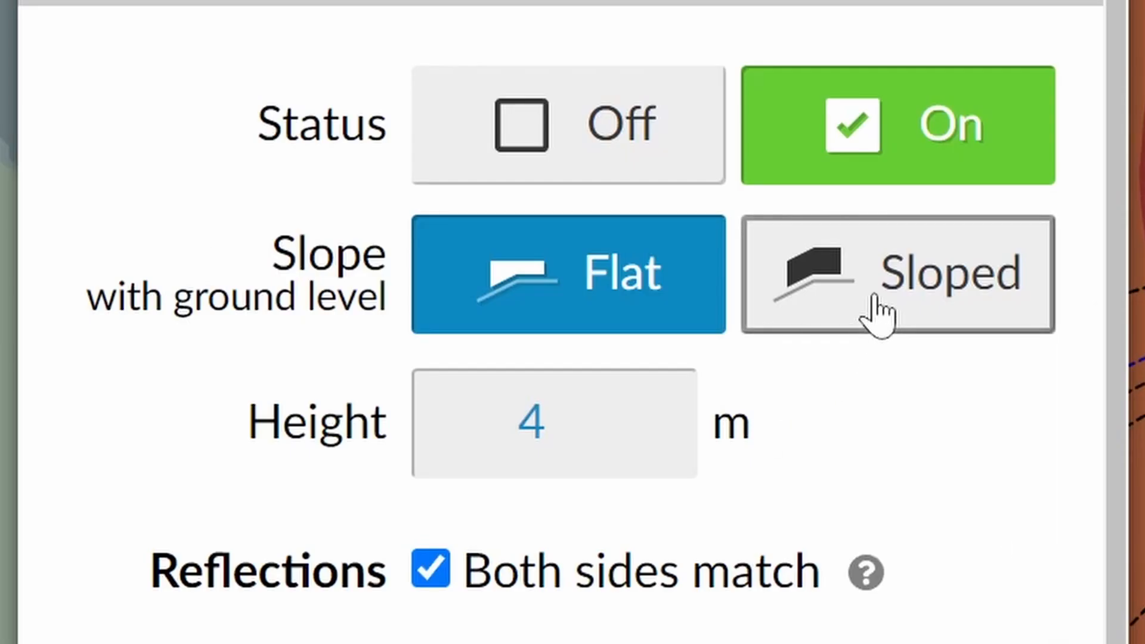
{"action": "left_click", "coordinate": [897, 274]}
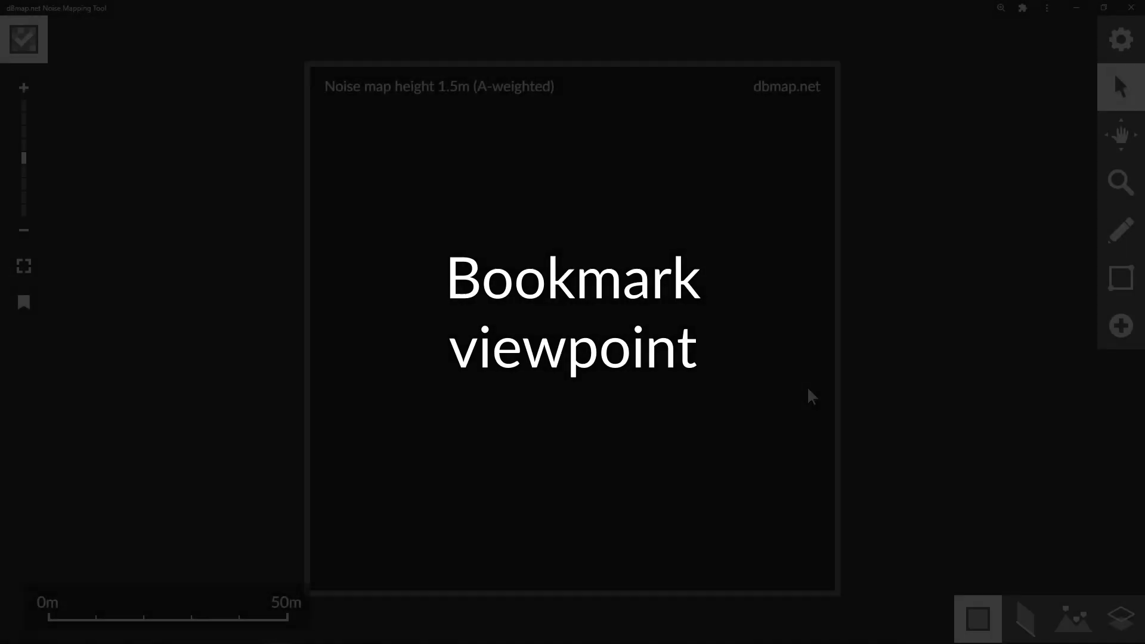
Step: Save viewpoint bookmarks 1 and 2, cancelling the prompt to clear bookmark 2
{"action": "left_click", "coordinate": [24, 302]}
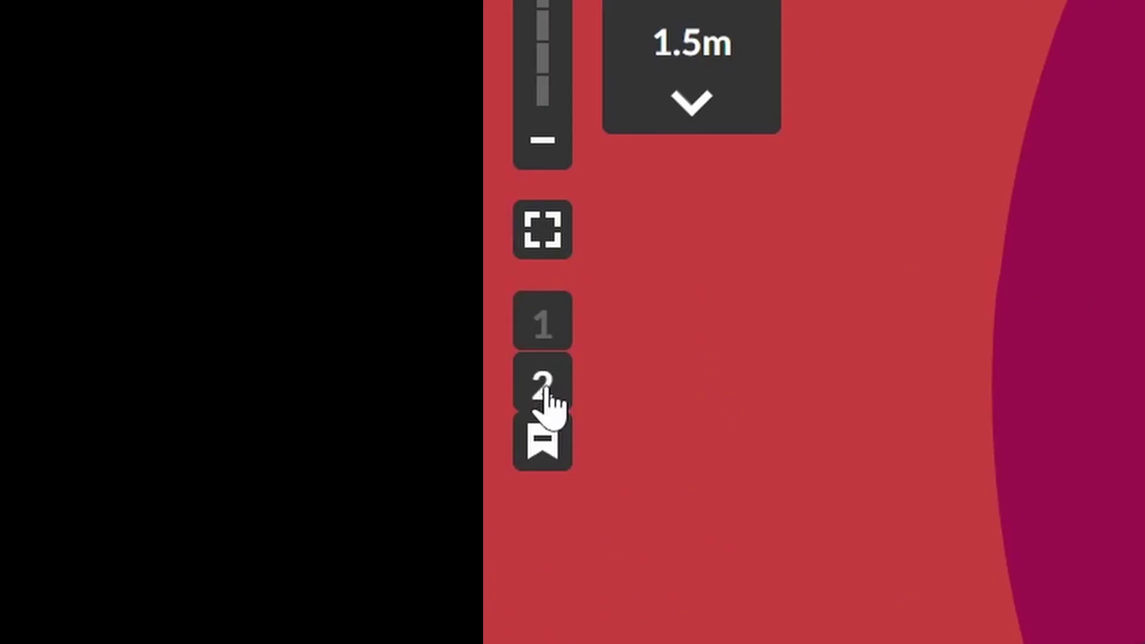
{"action": "left_click", "coordinate": [542, 441]}
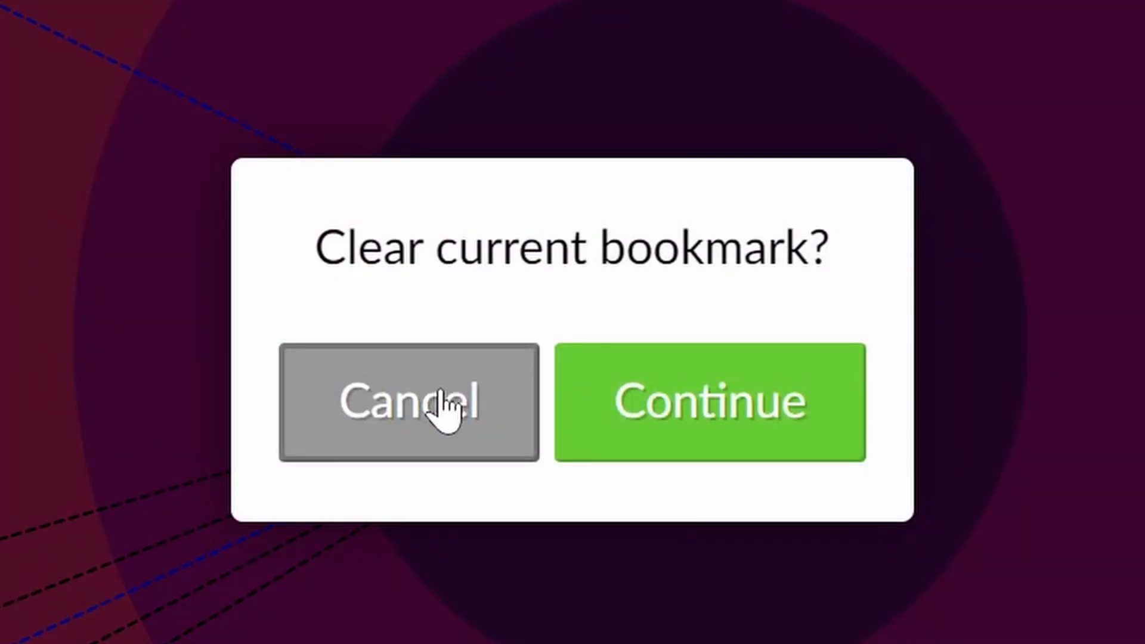
{"action": "left_click", "coordinate": [409, 403]}
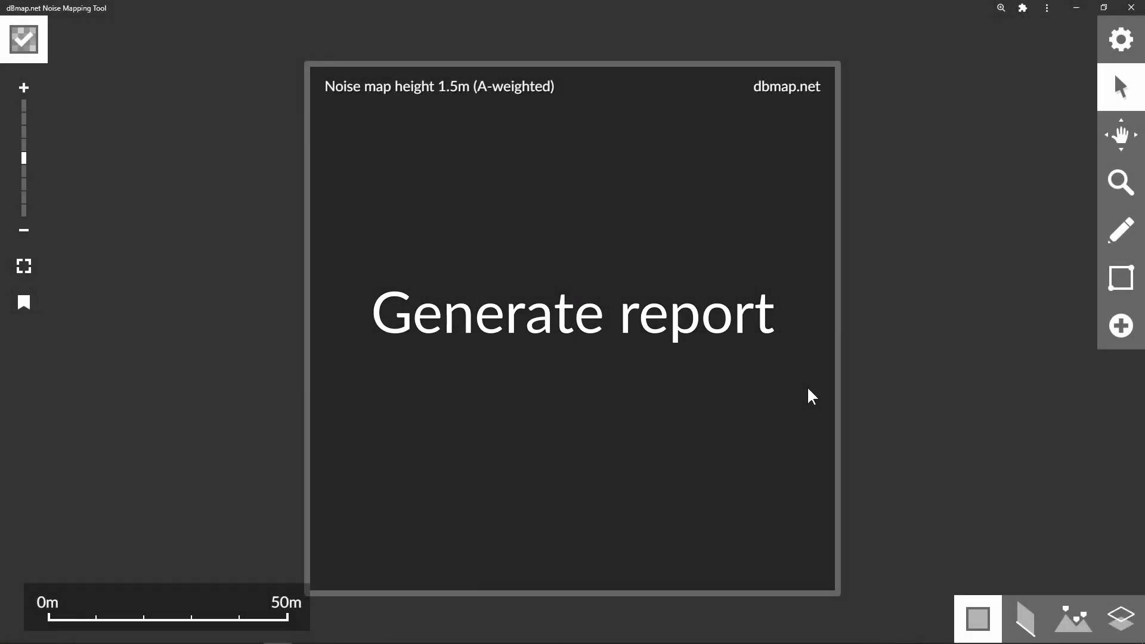
Step: Bring up Report Options with all sections ticked and review the receiver results preview
{"action": "left_click", "coordinate": [571, 312]}
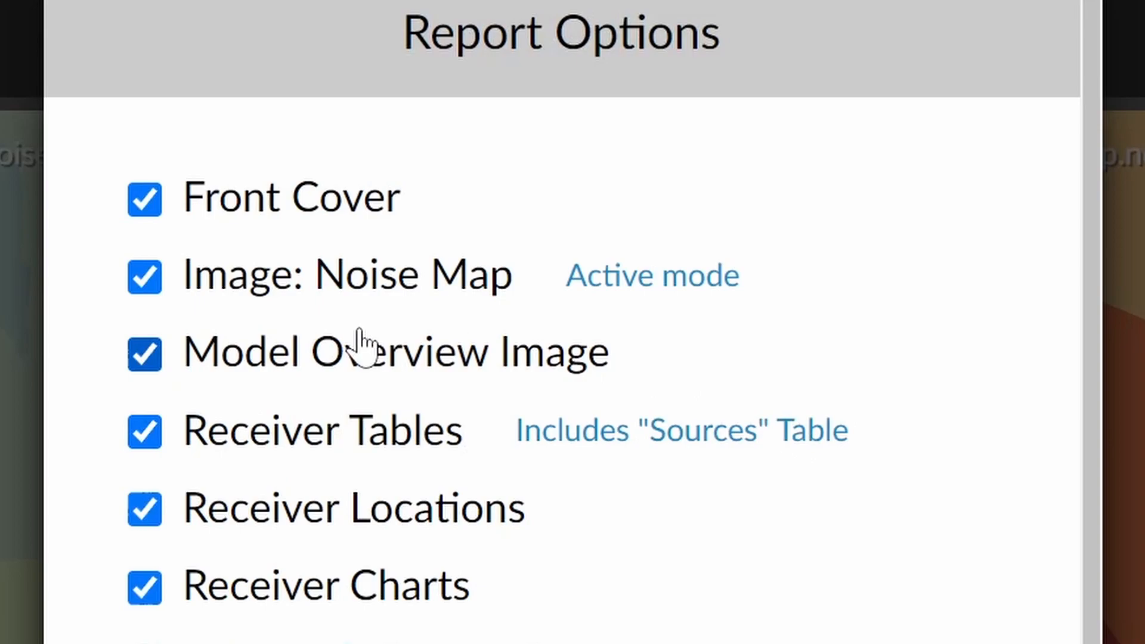
{"action": "mouse_move", "coordinate": [296, 285]}
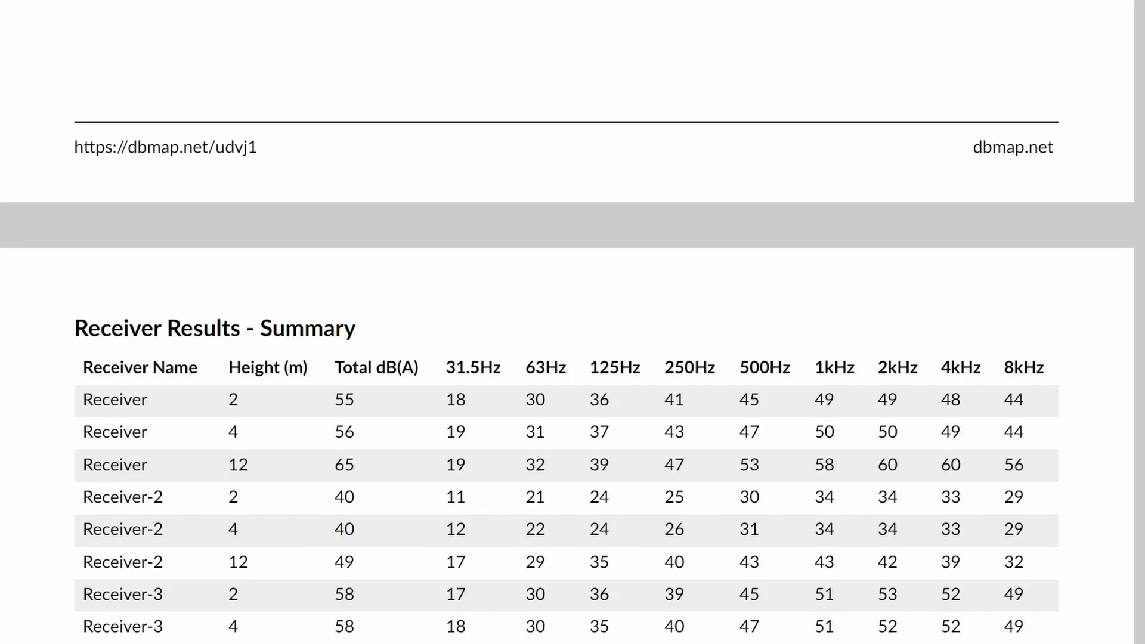
{"action": "scroll", "scroll_direction": "down", "scroll_amount": 3}
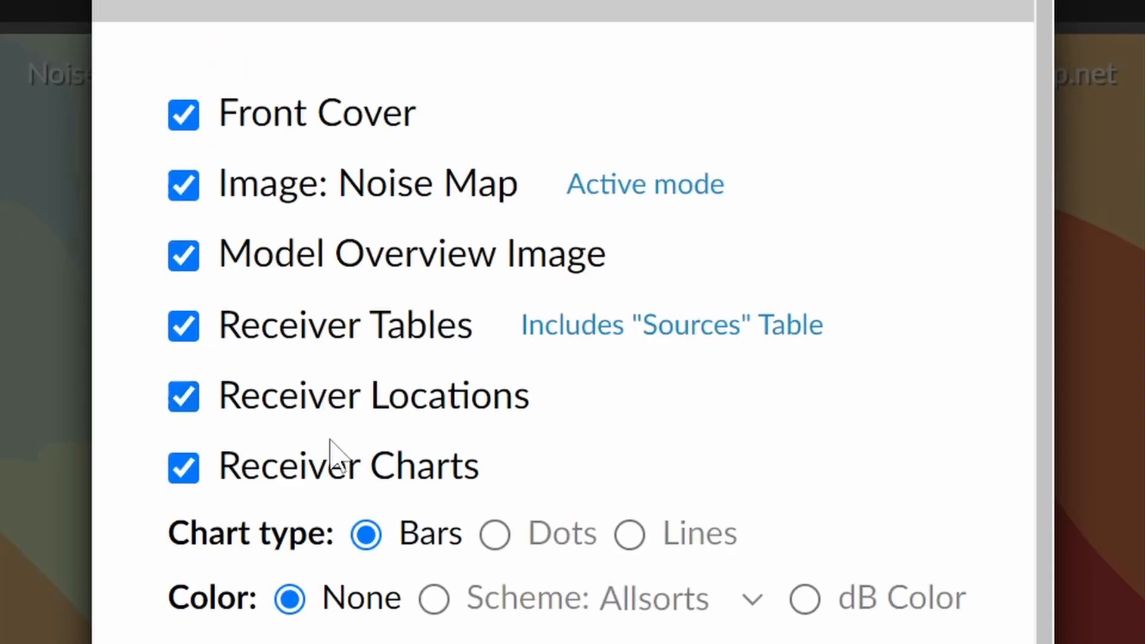
Step: Set receiver charts to Dots with the Allsorts scheme, grouped by Receivers, format Save as PDF
{"action": "scroll", "scroll_direction": "down", "scroll_amount": 3}
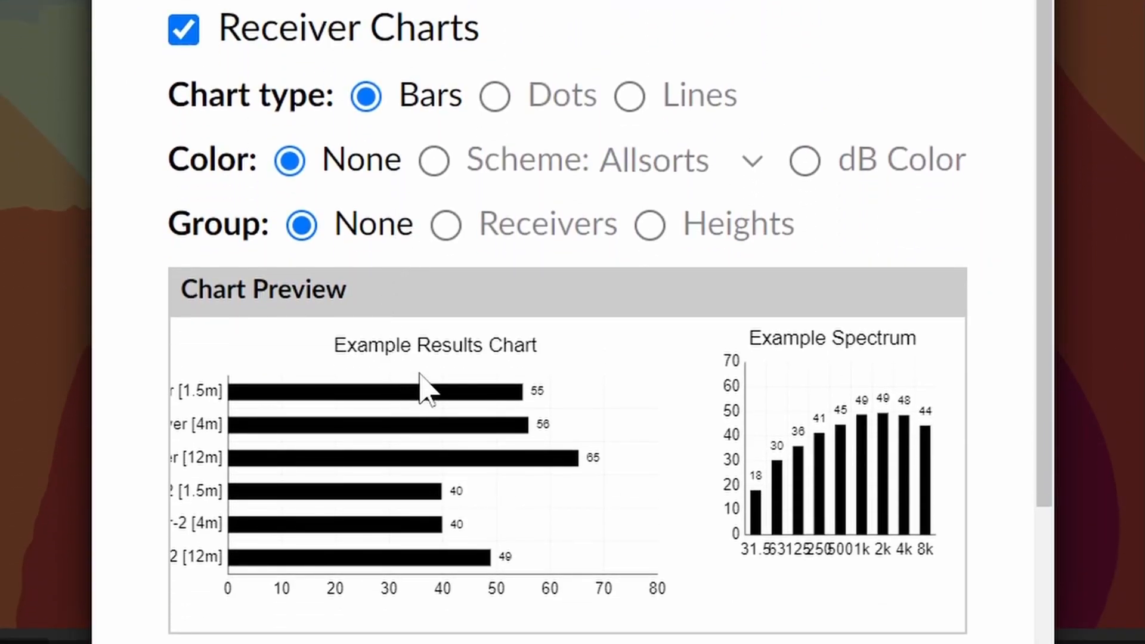
{"action": "left_click", "coordinate": [494, 95]}
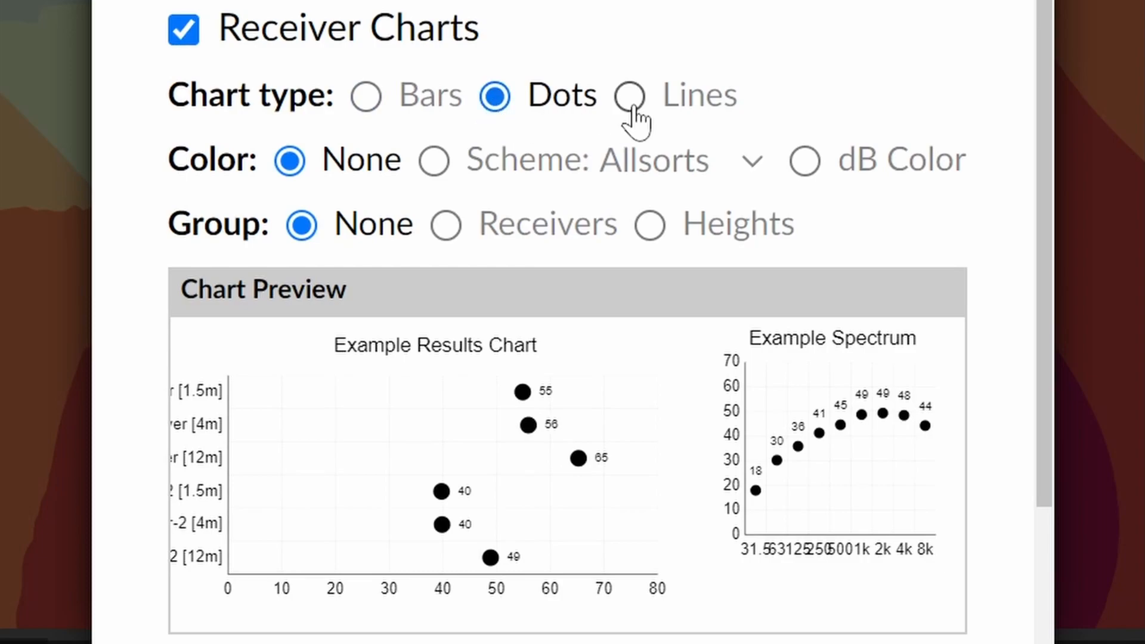
{"action": "left_click", "coordinate": [365, 95]}
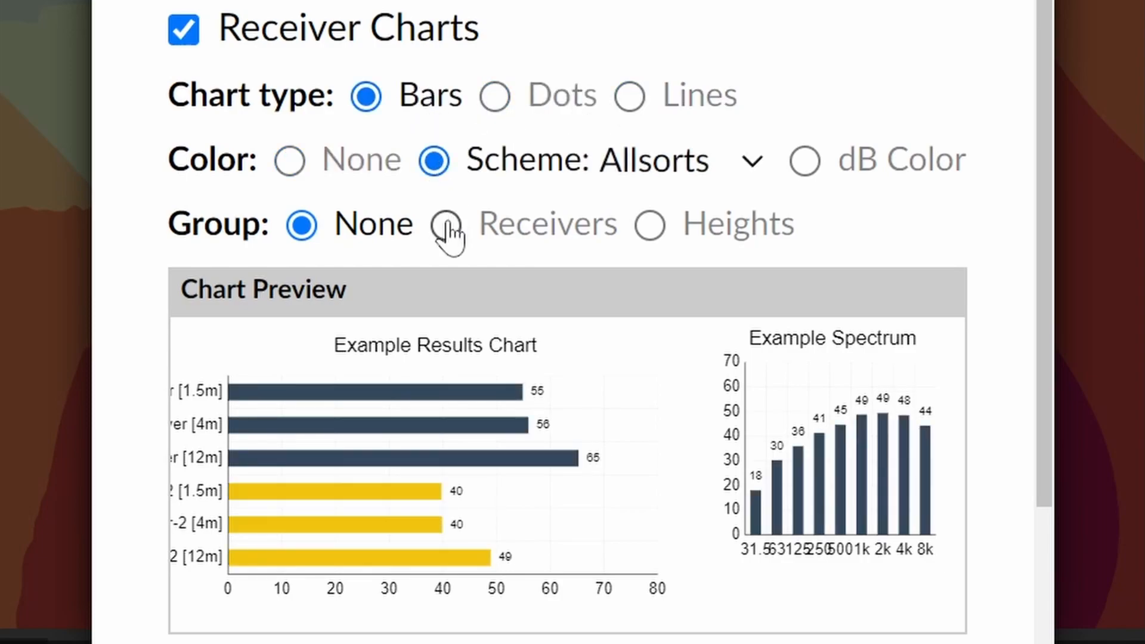
{"action": "left_click", "coordinate": [494, 95]}
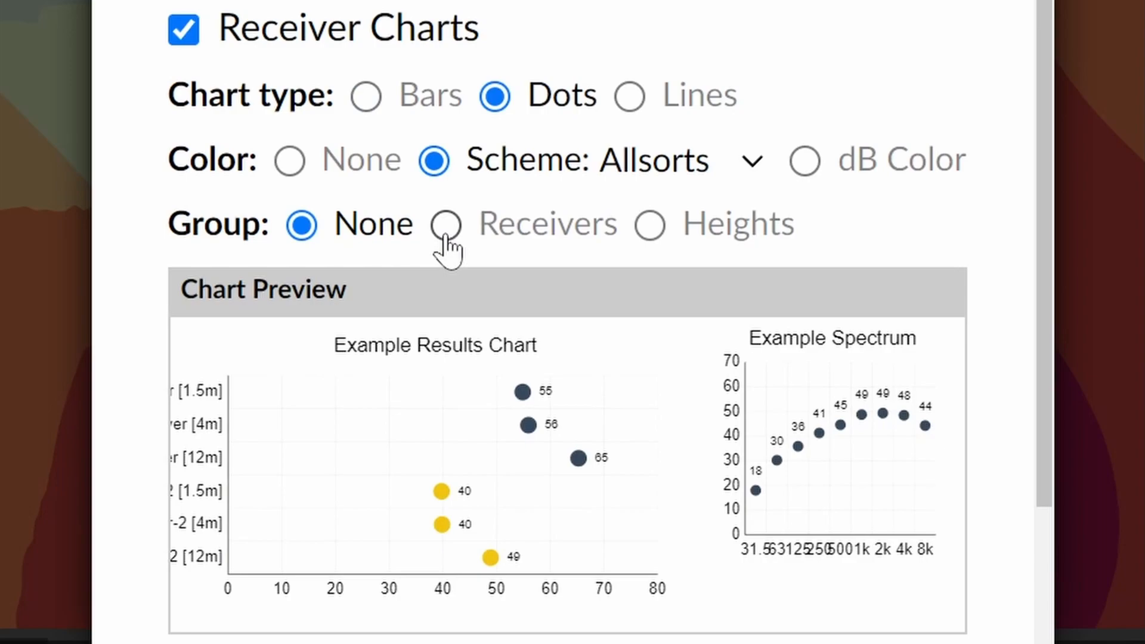
{"action": "left_click", "coordinate": [444, 224]}
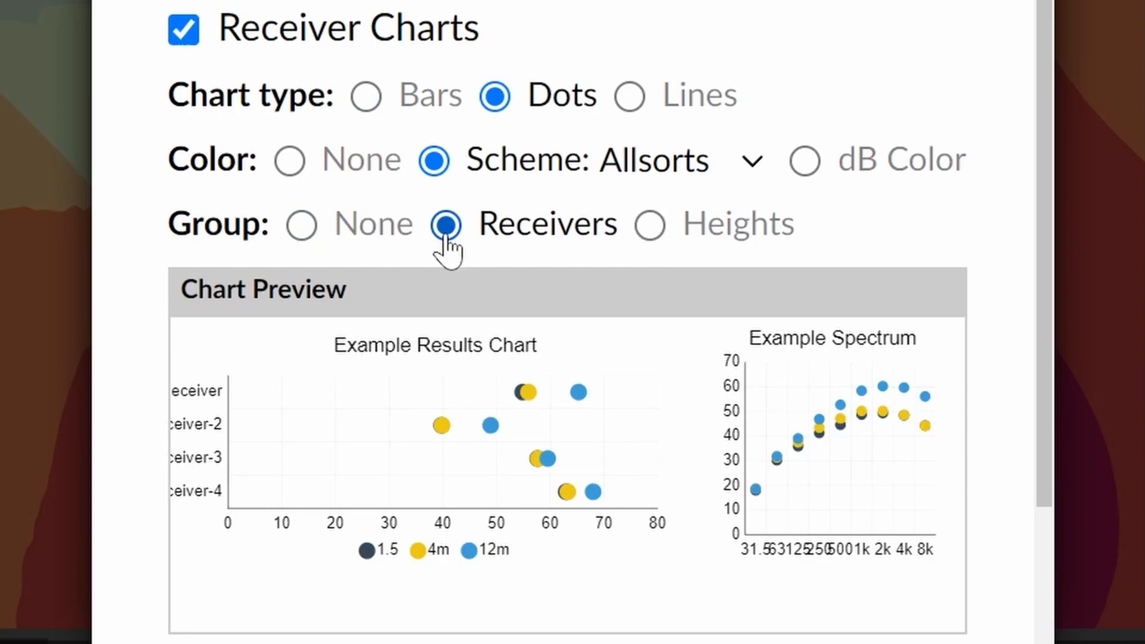
{"action": "left_click", "coordinate": [647, 225]}
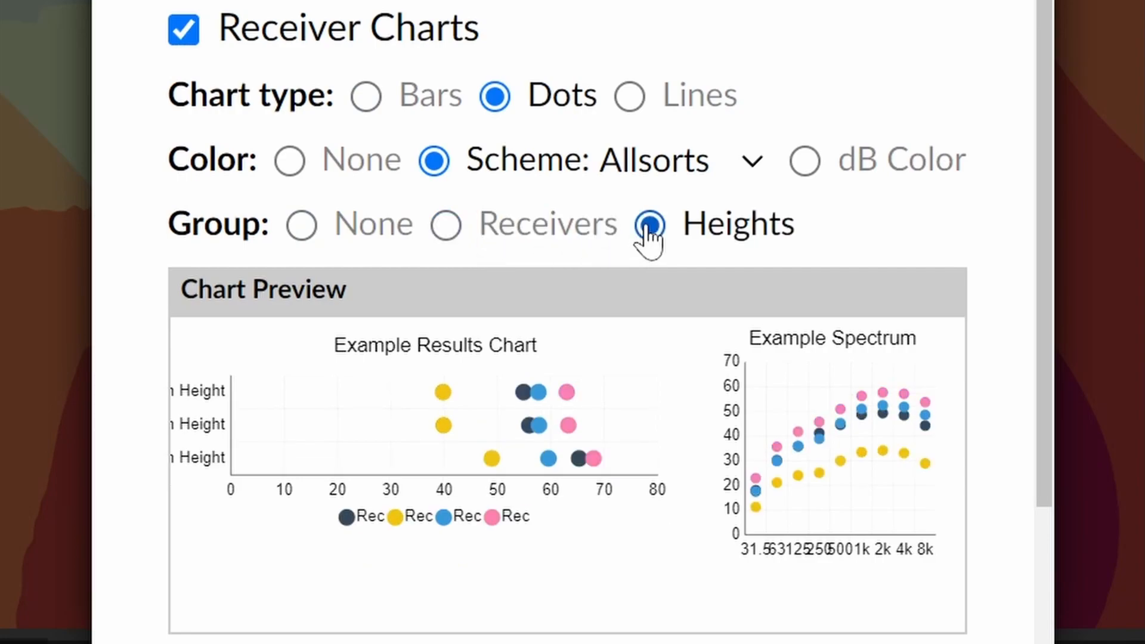
{"action": "scroll", "scroll_direction": "down", "scroll_amount": 3}
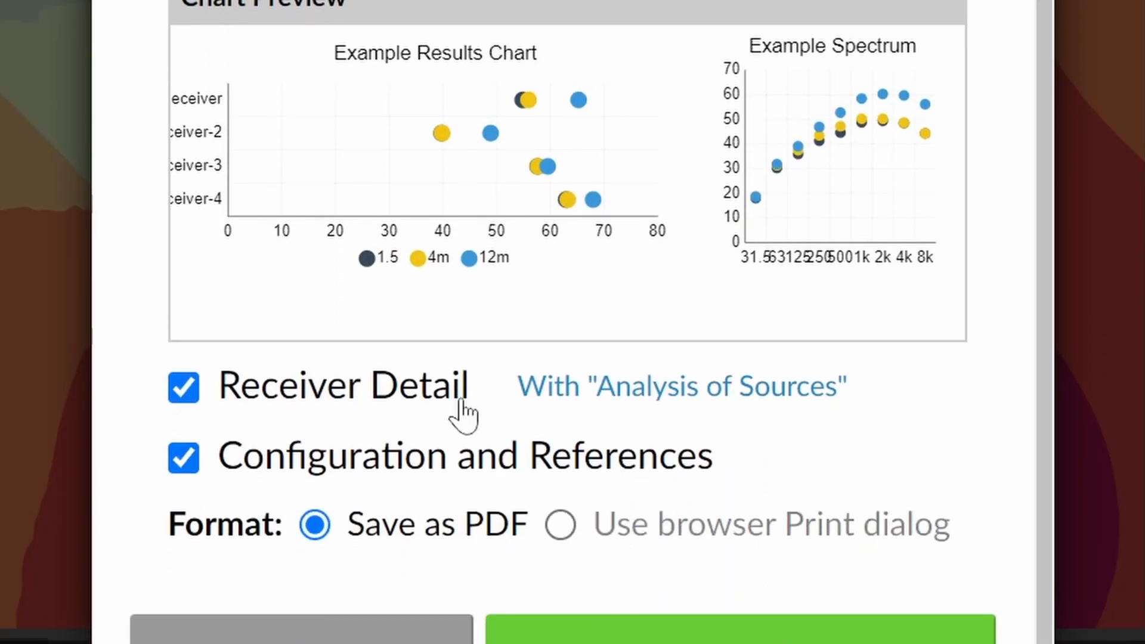